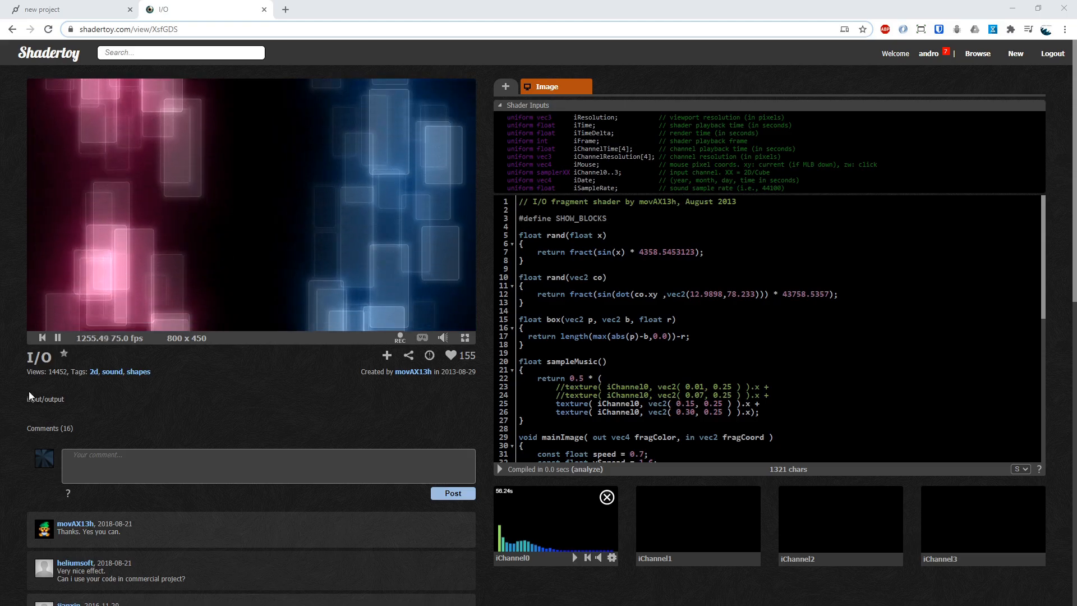
pyautogui.moveTo(232, 336)
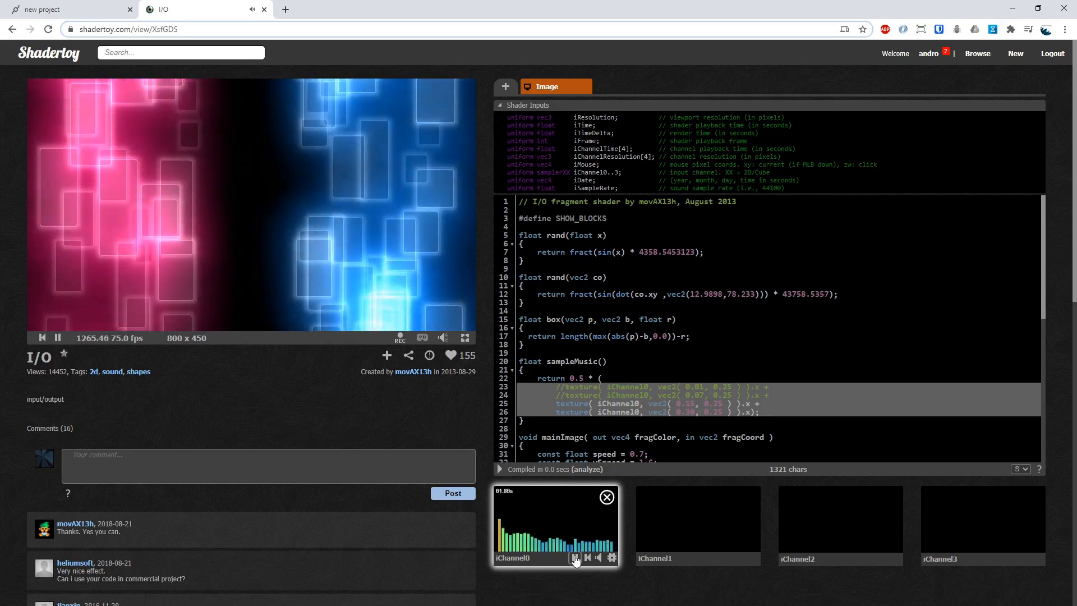
# Collapse the Shader Inputs reference above the I/O shader code in Shadertoy.
pyautogui.click(575, 557)
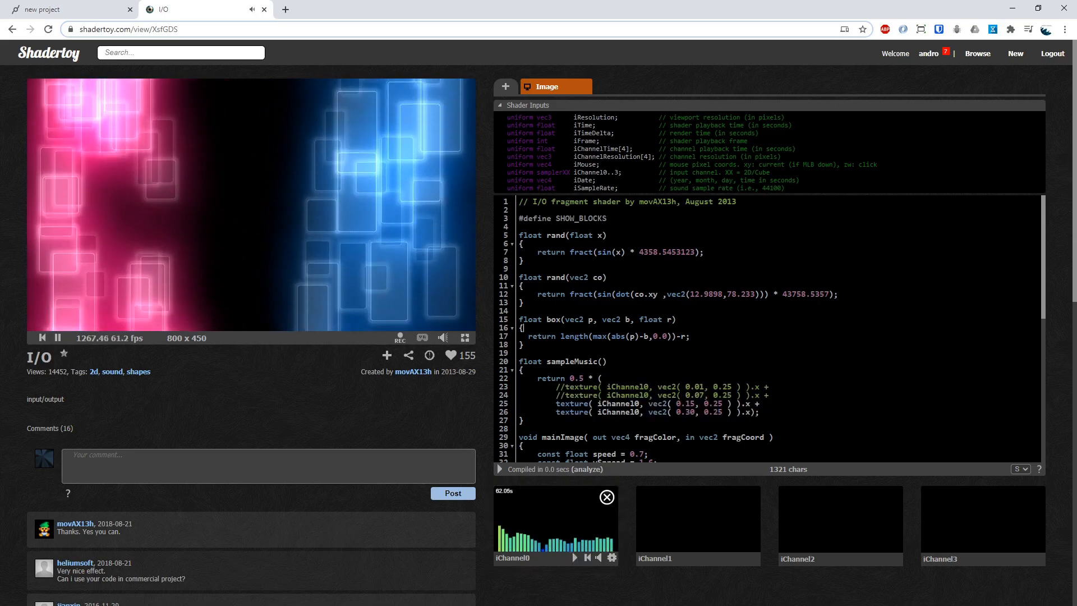
pyautogui.click(500, 106)
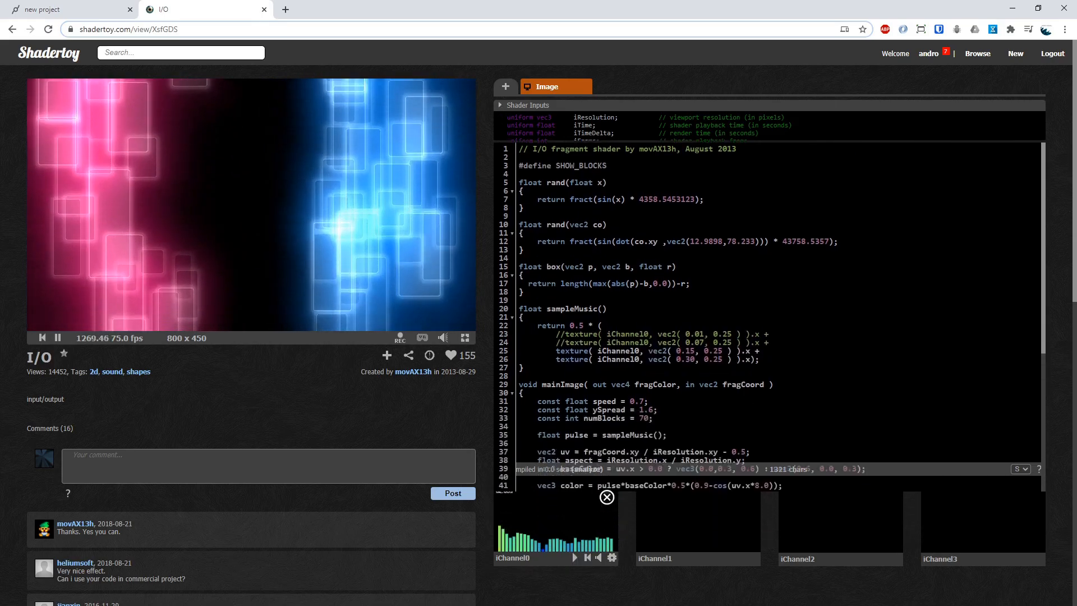
pyautogui.click(500, 105)
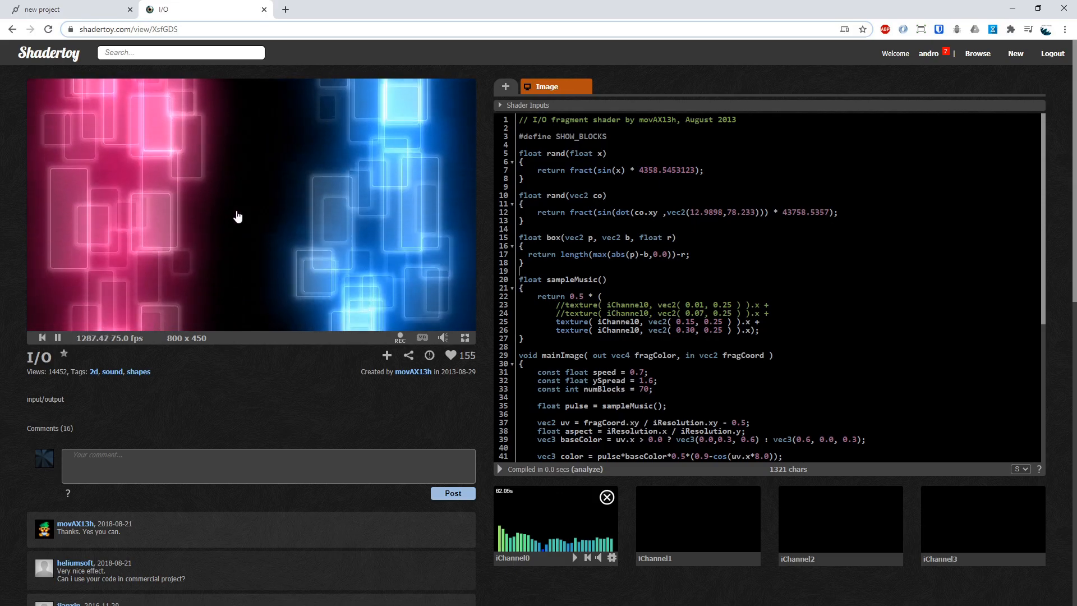
# Add CustomShader, Shader2Texture and FullscreenRectangle under Sequence and select CustomShader.
pyautogui.click(68, 9)
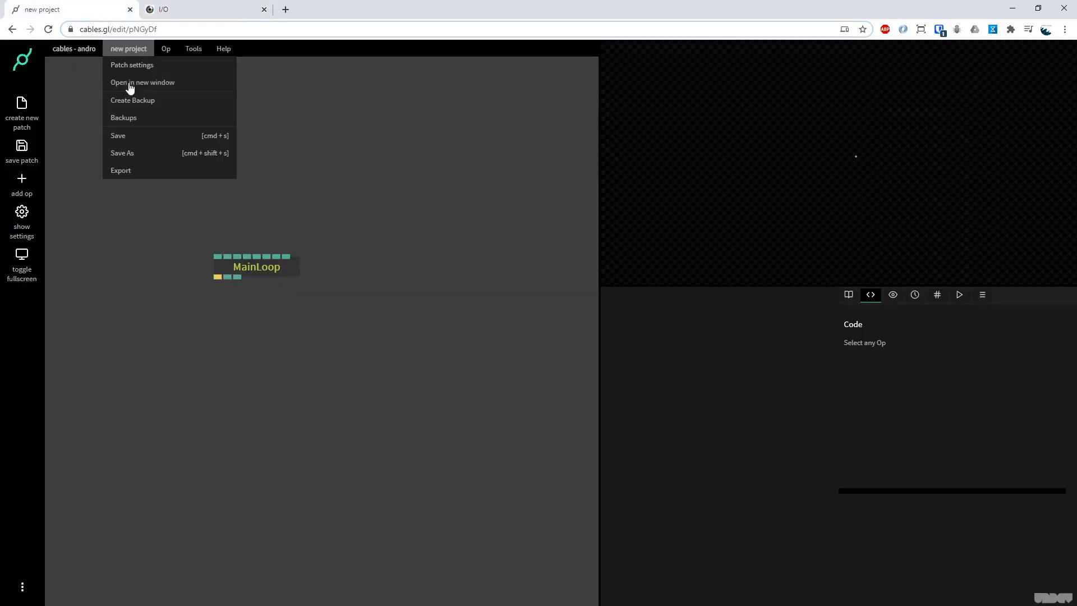
pyautogui.click(256, 267)
pyautogui.write('shade')
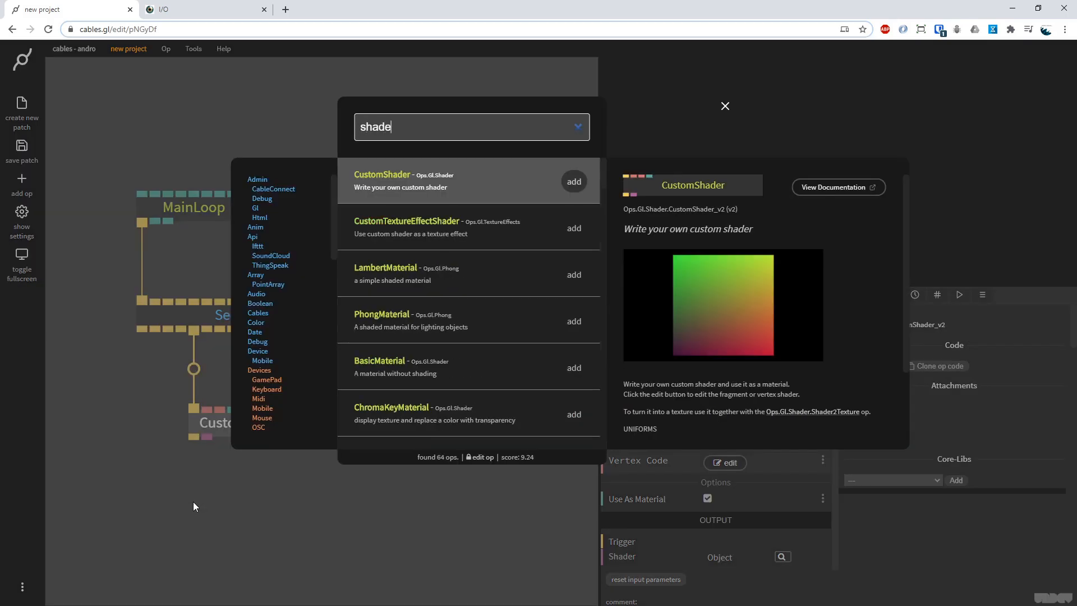
pyautogui.click(725, 106)
pyautogui.write('fullscree')
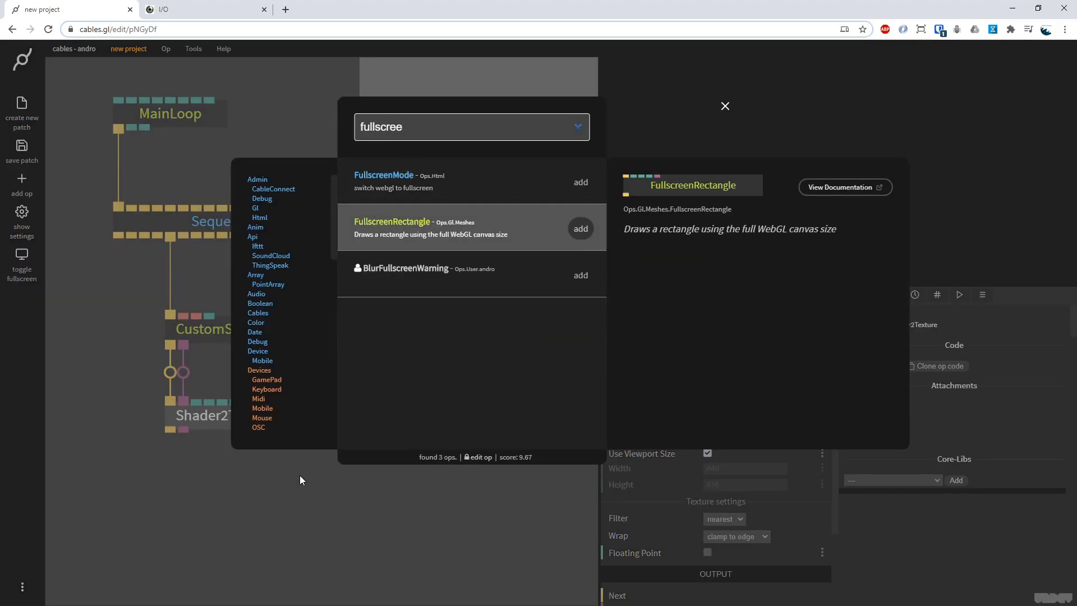
pyautogui.click(580, 228)
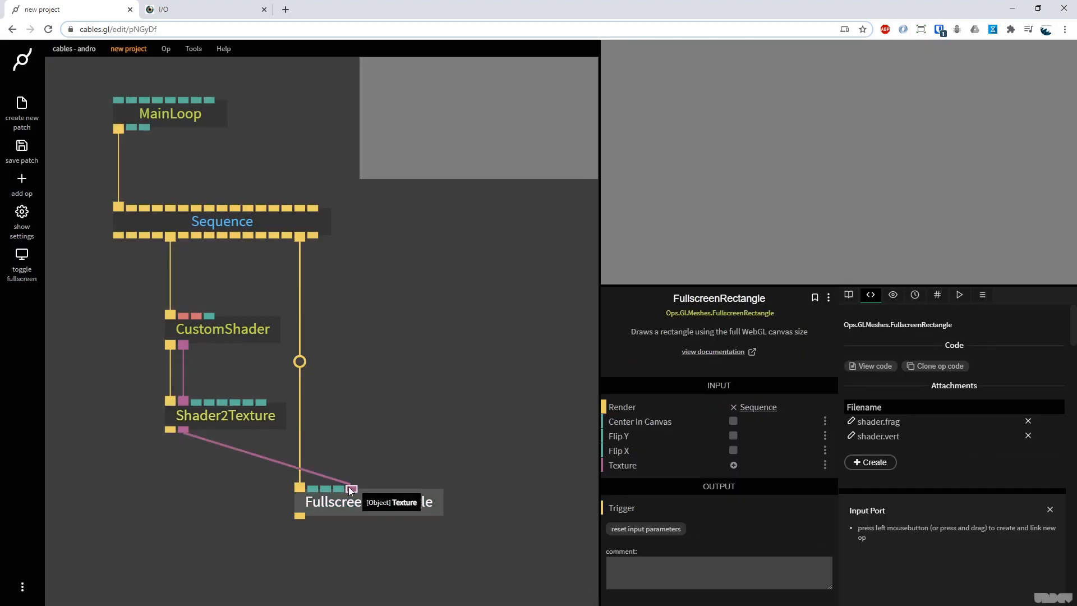
pyautogui.click(221, 329)
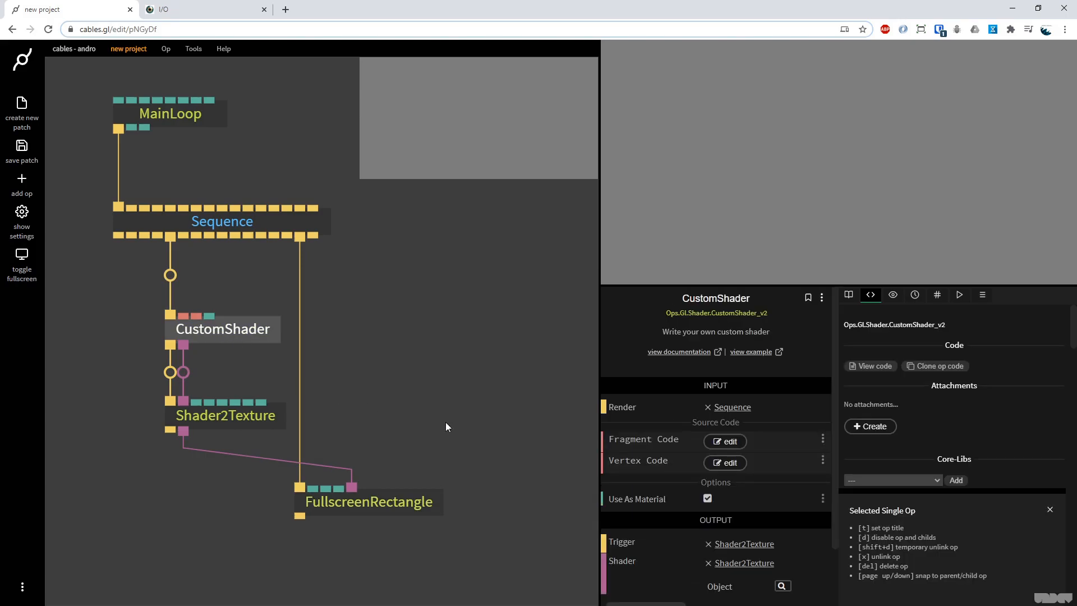
pyautogui.click(725, 441)
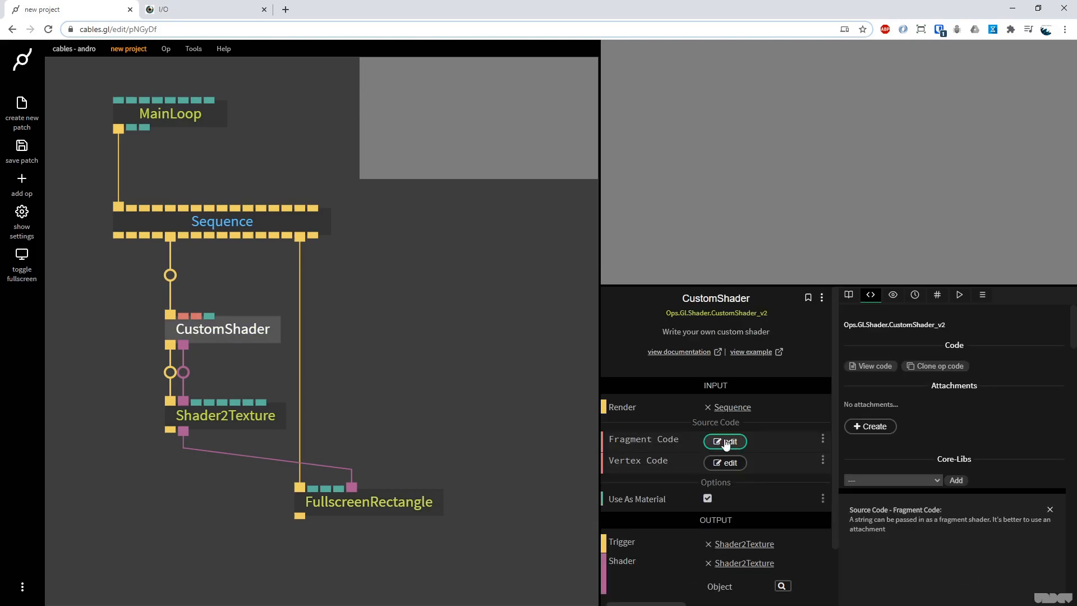
# Edit the fragment code so col becomes vec4(1.0,0.,0.,1.0), outputting solid red.
pyautogui.click(723, 441)
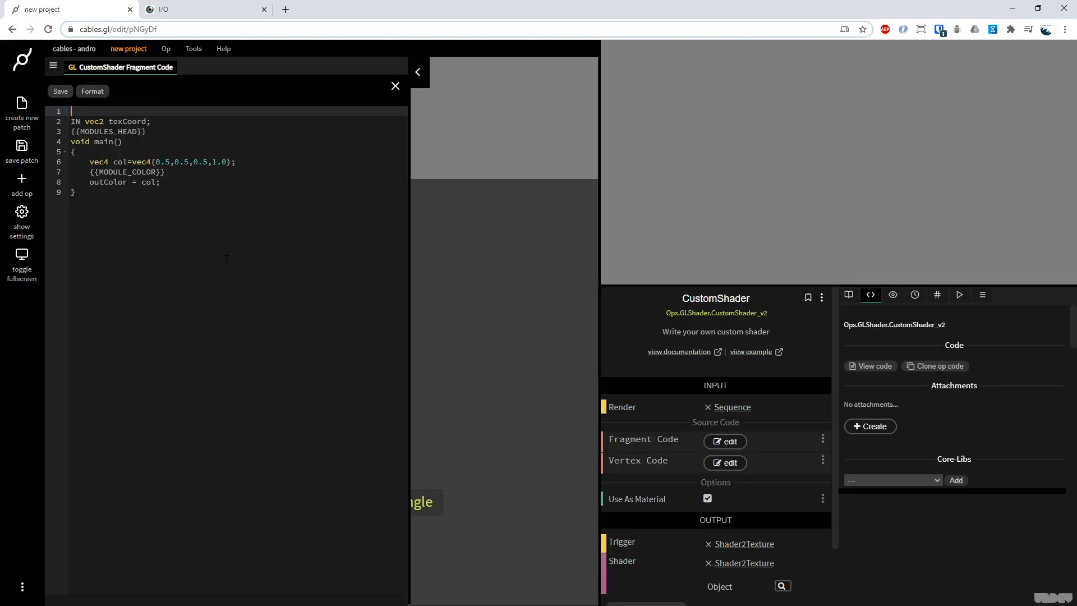
pyautogui.moveTo(200, 12)
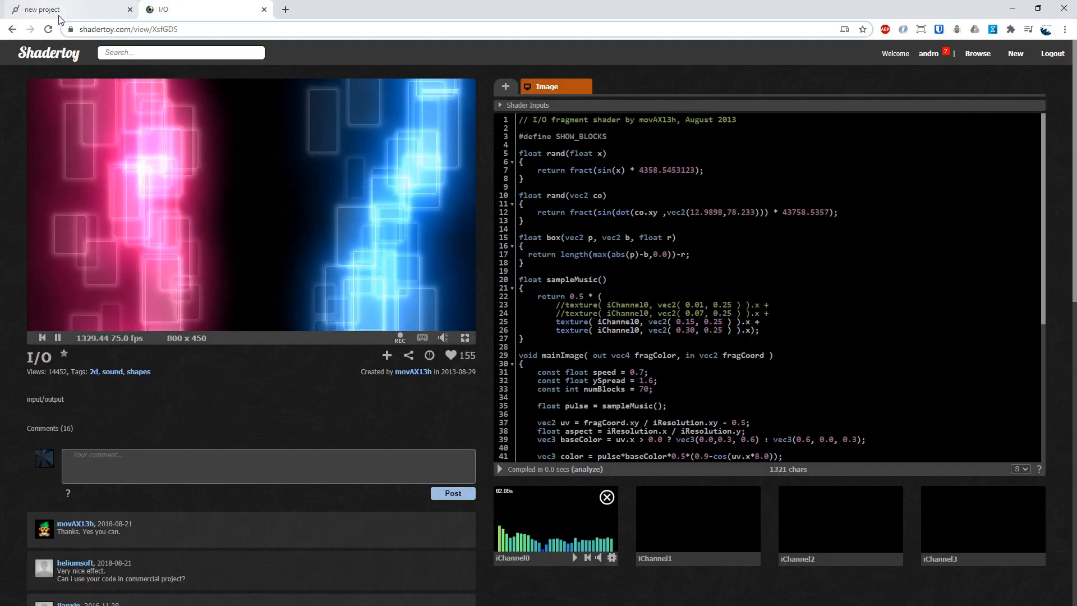
pyautogui.click(69, 9)
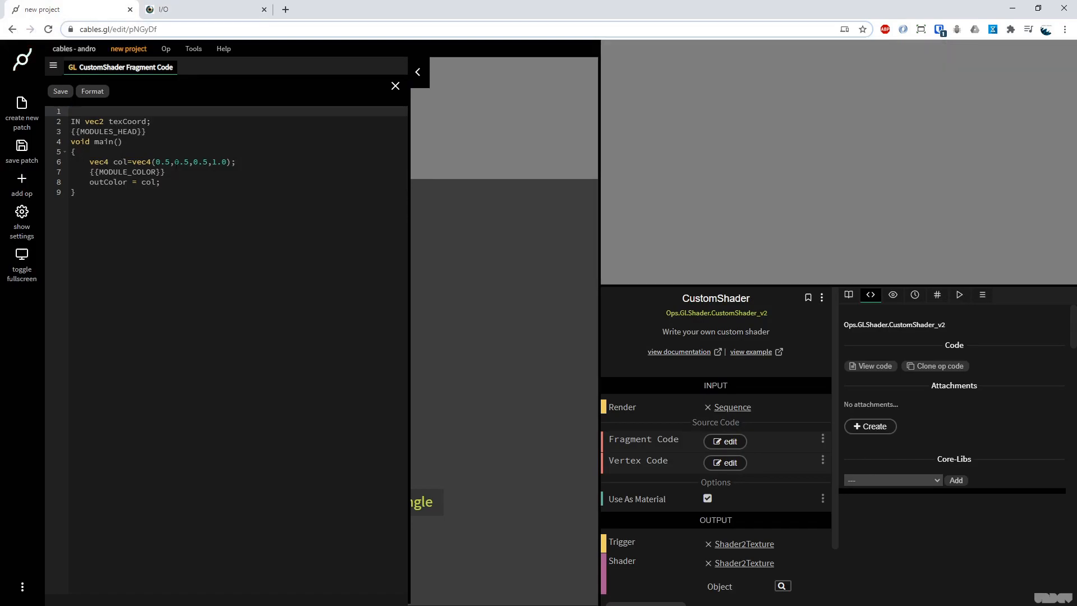
pyautogui.click(76, 121)
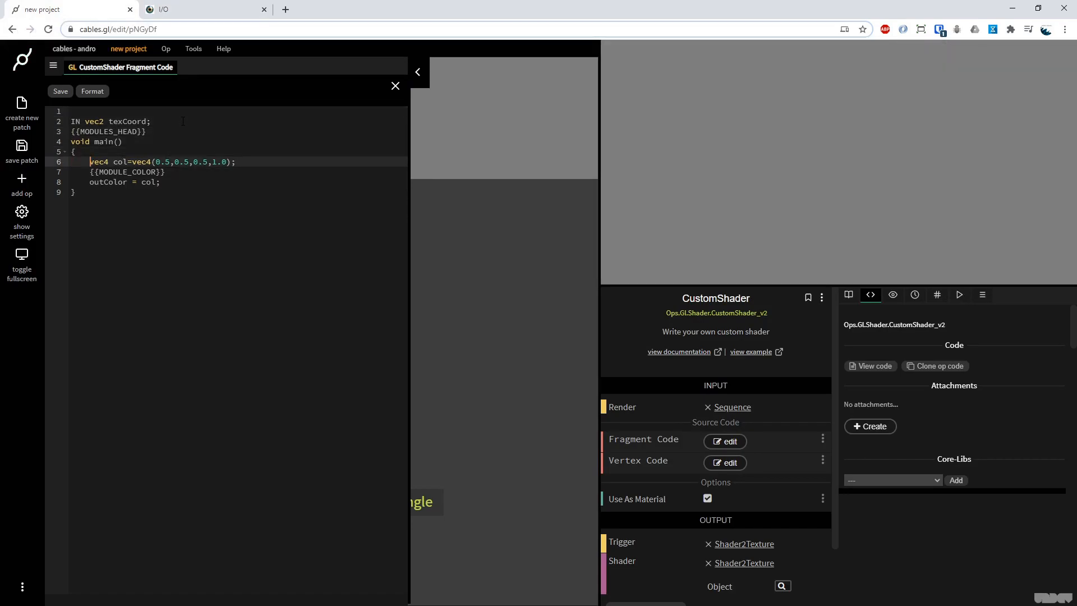
pyautogui.write('1.')
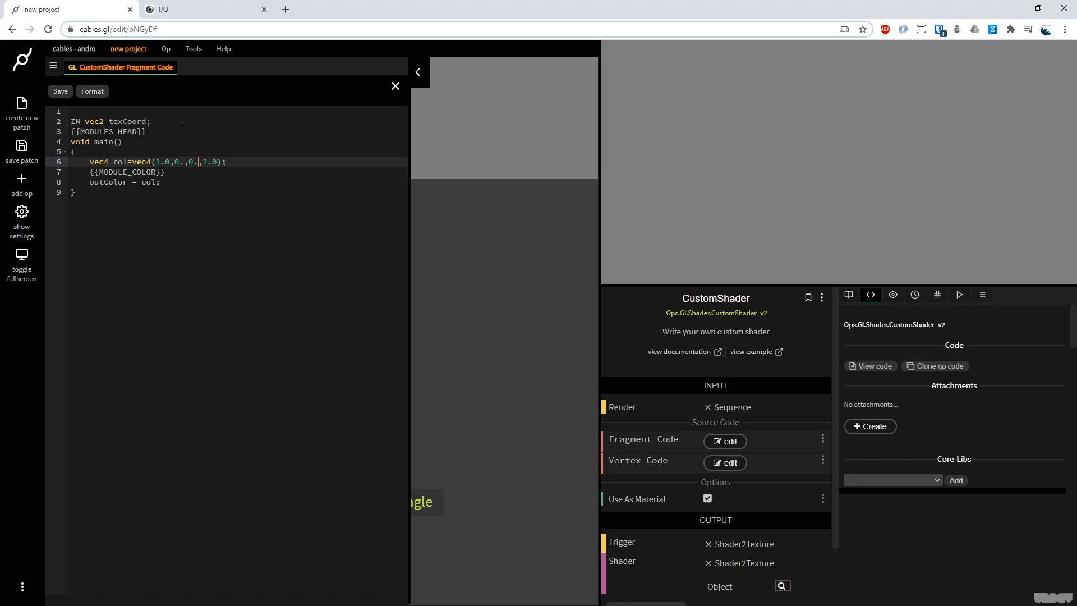
pyautogui.click(203, 9)
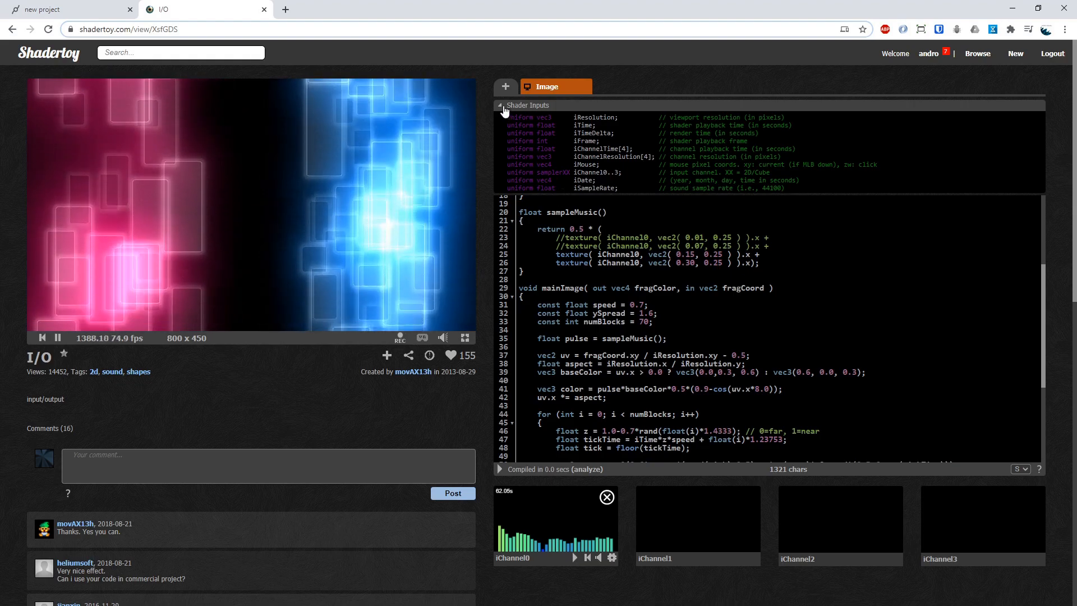
# Toggle Shadertoy's Shader Inputs panel and return to the cables.gl project.
pyautogui.click(500, 106)
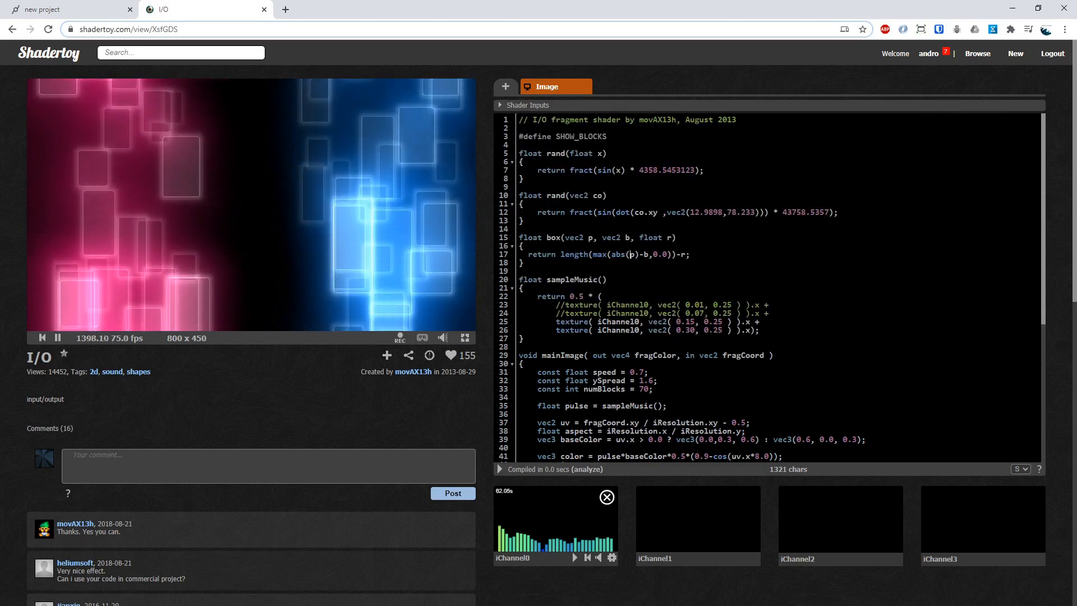
pyautogui.click(68, 9)
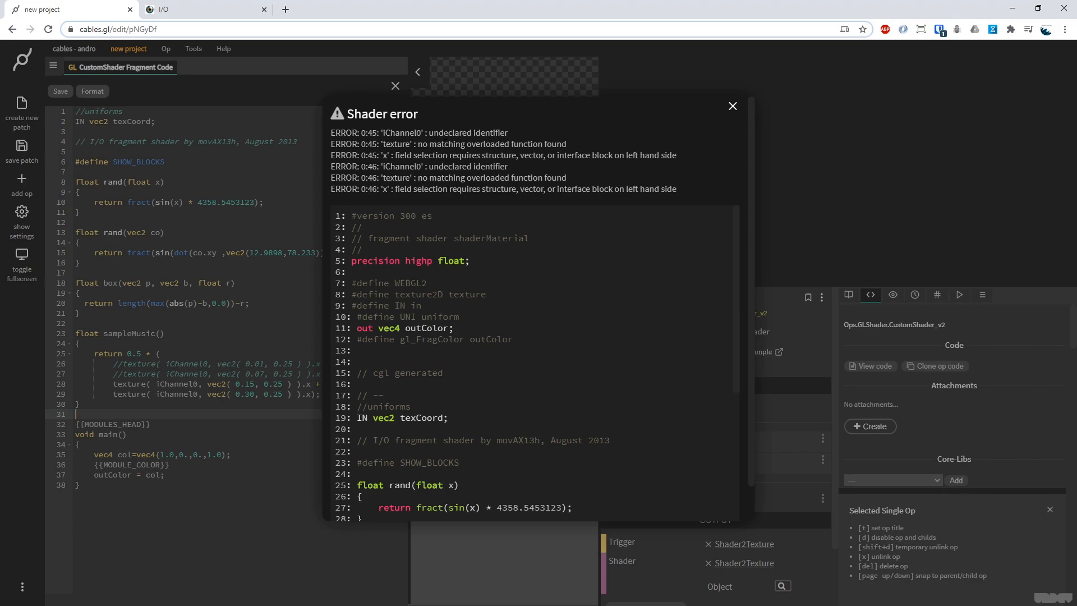
pyautogui.moveTo(487, 338)
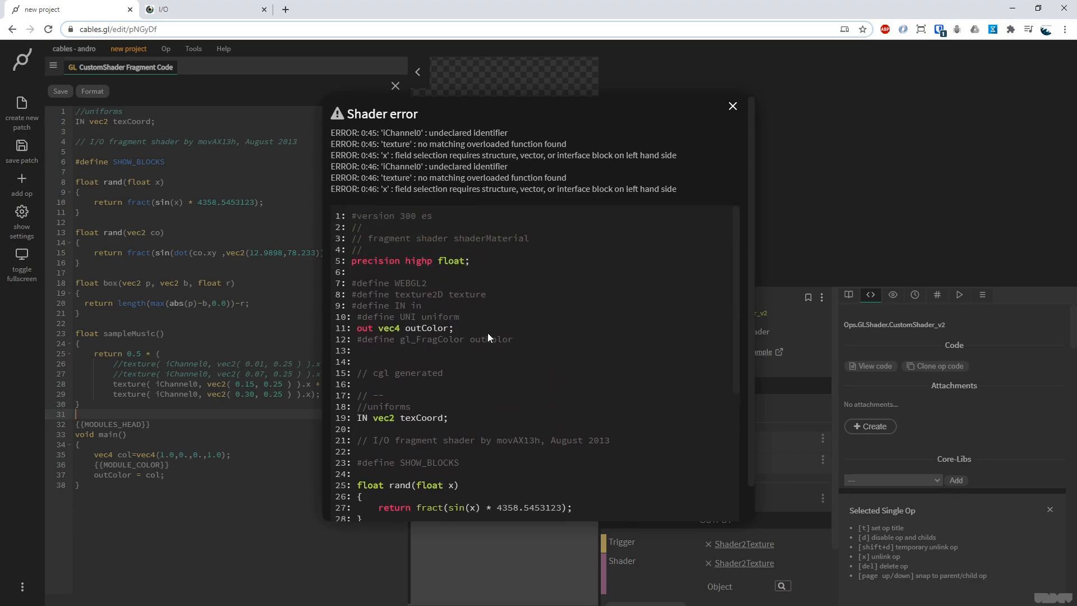
pyautogui.moveTo(116, 261)
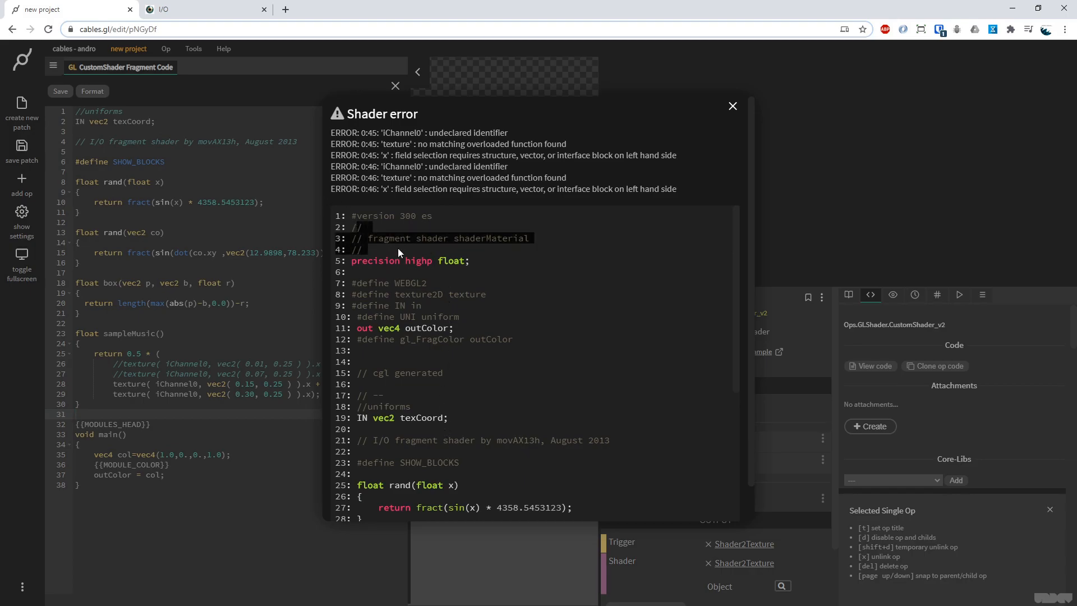
# Scroll the shader error window to the iChannel0 texture calls on lines 45–46.
pyautogui.scroll(-3)
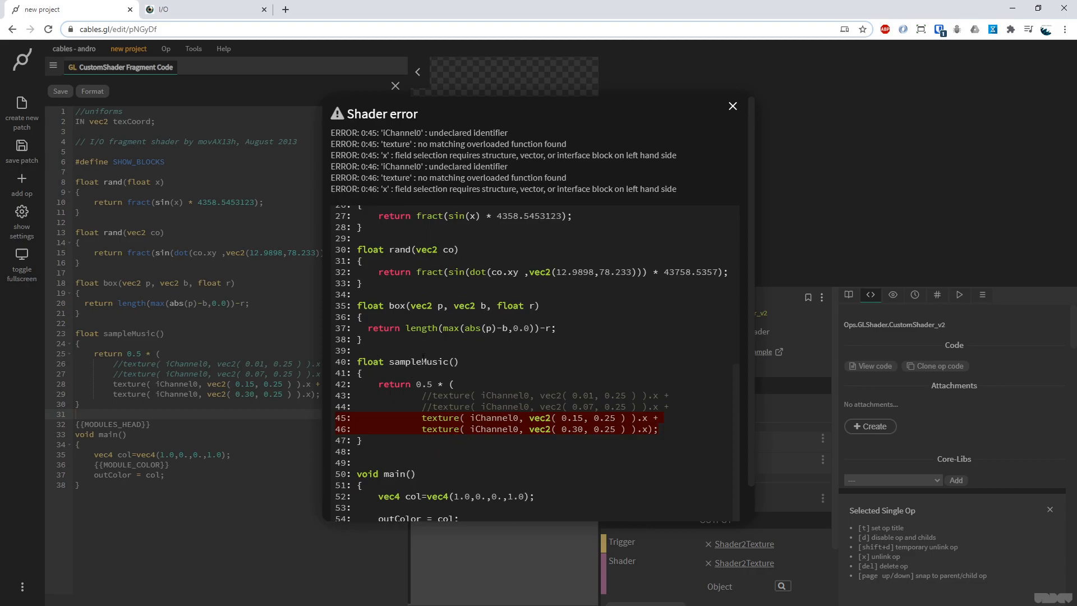
pyautogui.moveTo(763, 94)
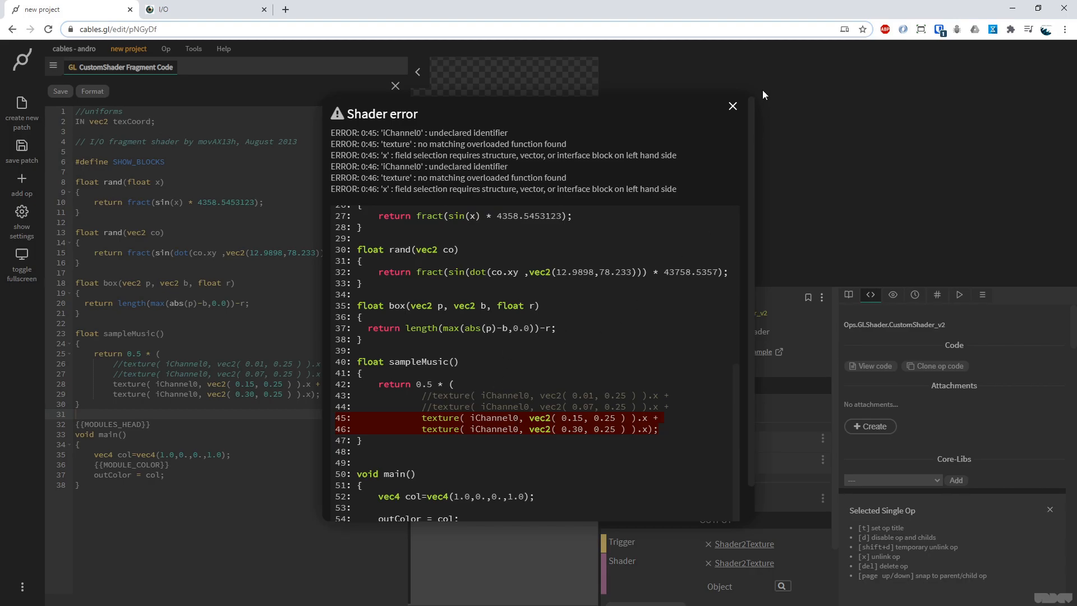
# Declare 'UNI sampler2D iChannel0;' at the top of the fragment code and save.
pyautogui.click(730, 106)
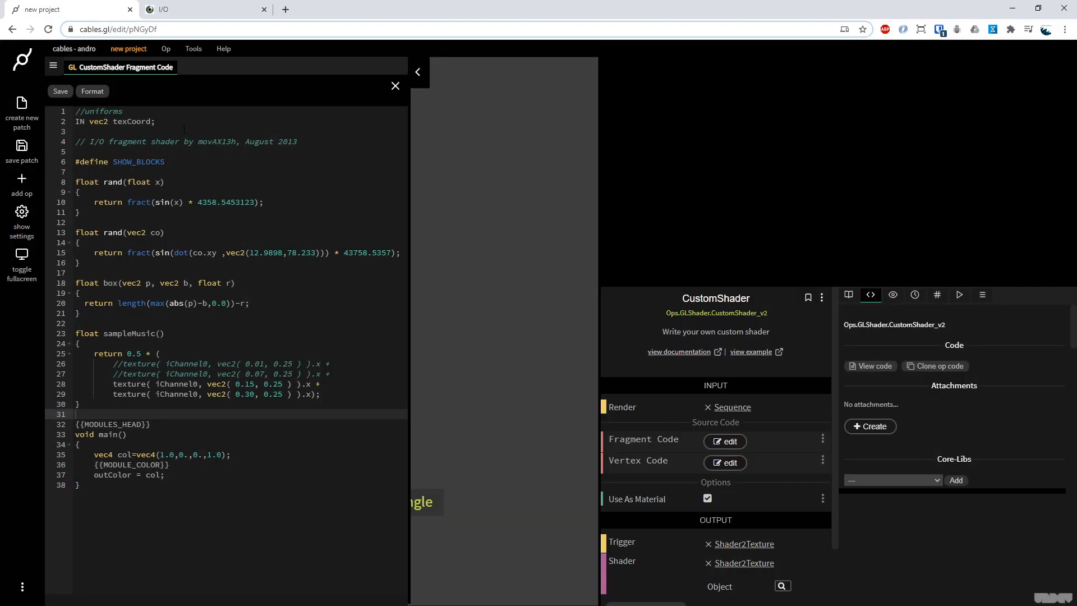
pyautogui.write('UNI')
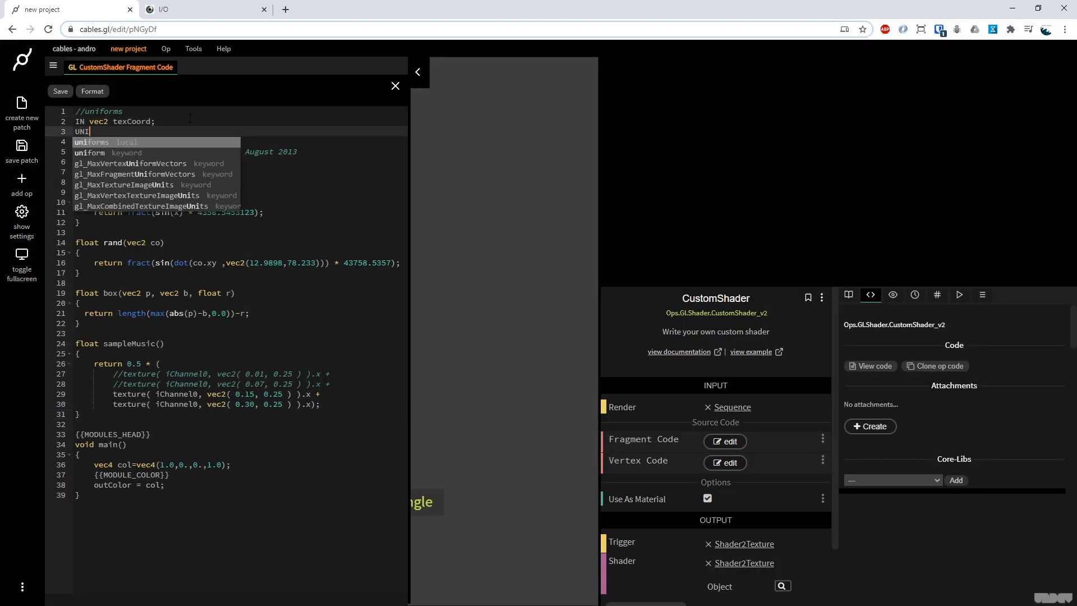
pyautogui.write('sampler')
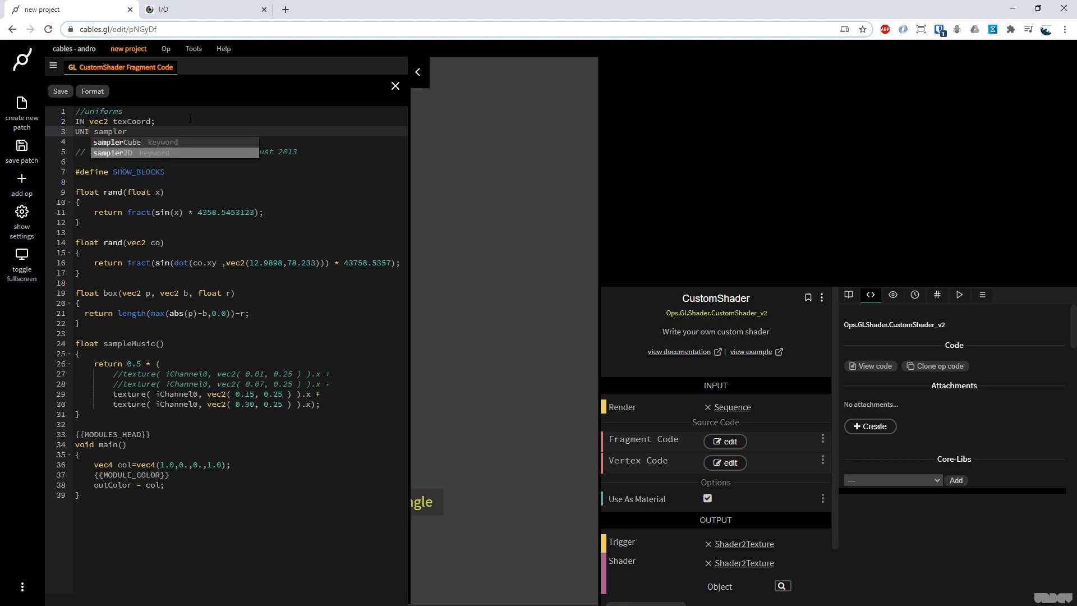
pyautogui.click(109, 153)
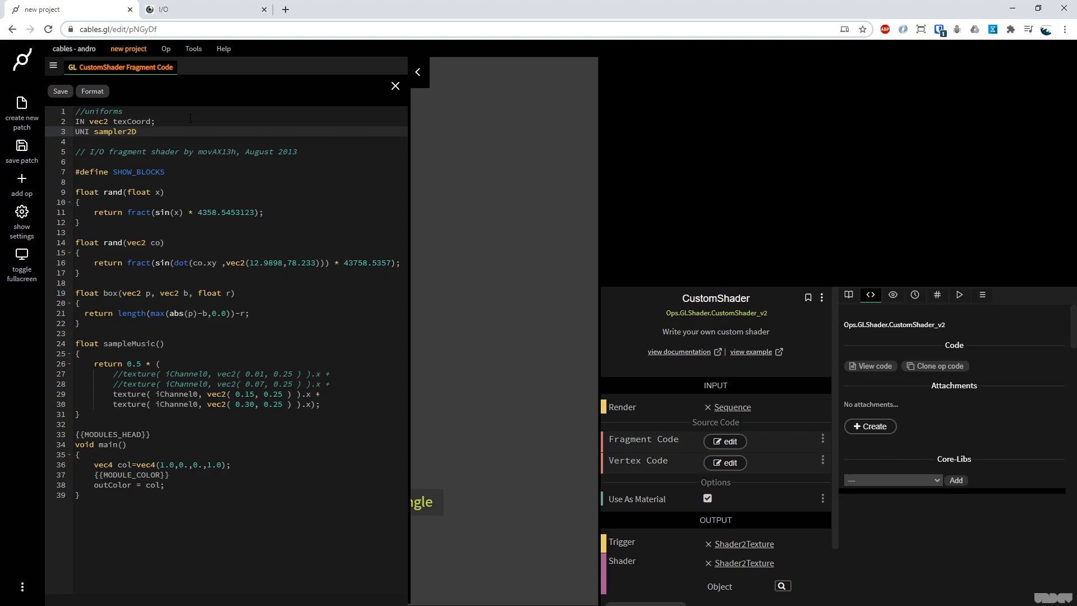
pyautogui.write('iChannel0')
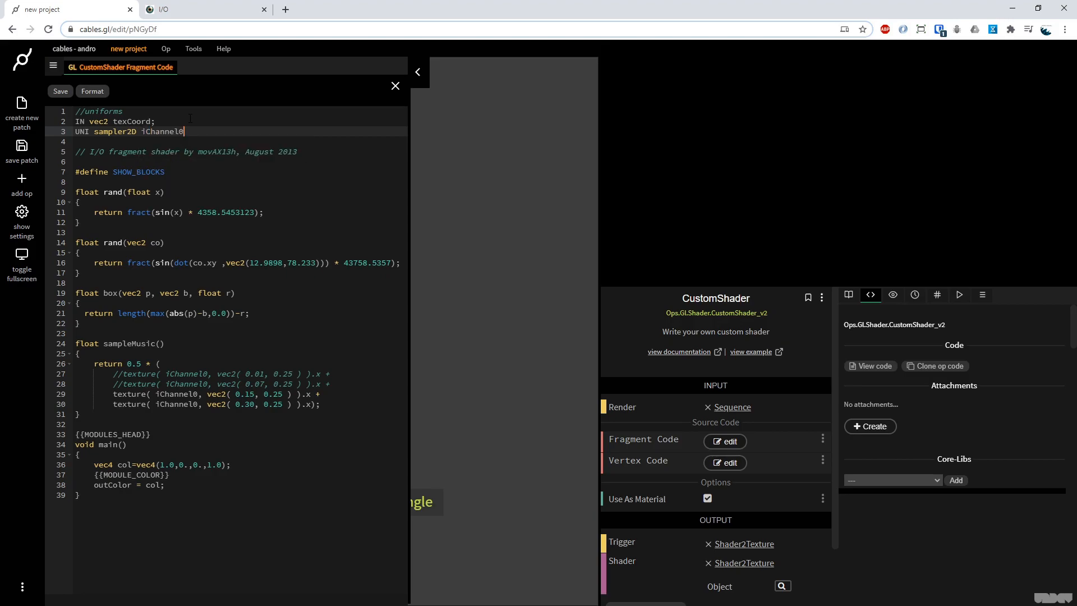
pyautogui.write(';')
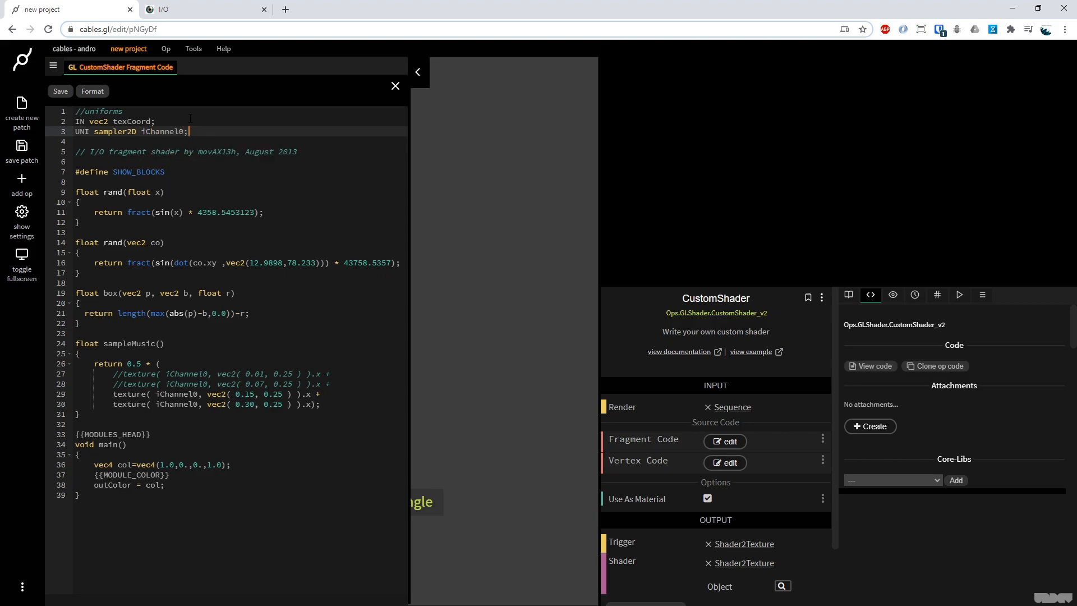
pyautogui.click(59, 91)
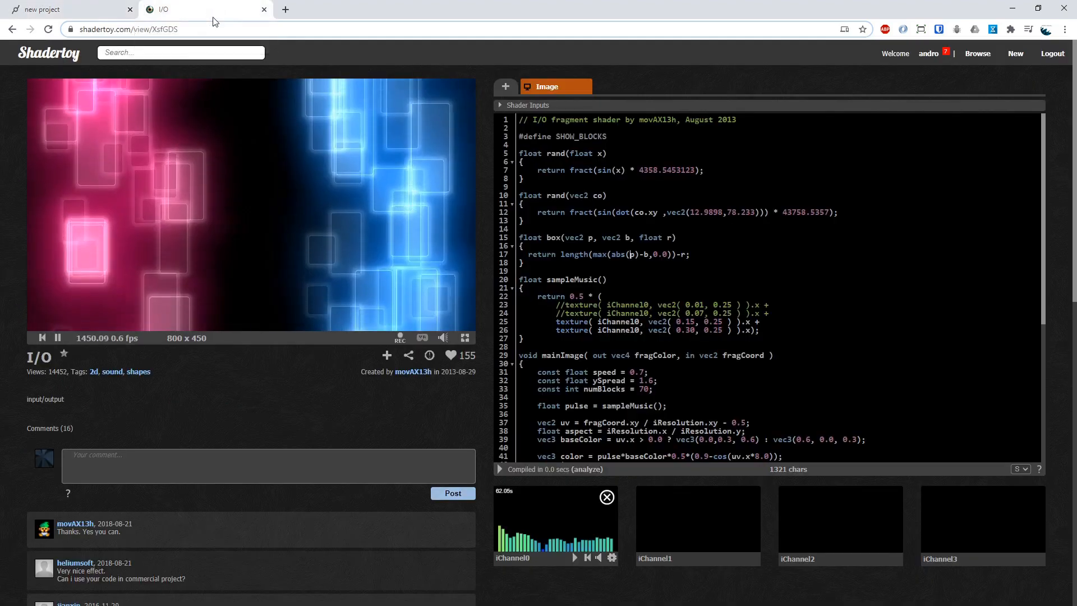
# Scroll through the I/O shader's mainImage code, then go back to cables.gl.
pyautogui.scroll(-3)
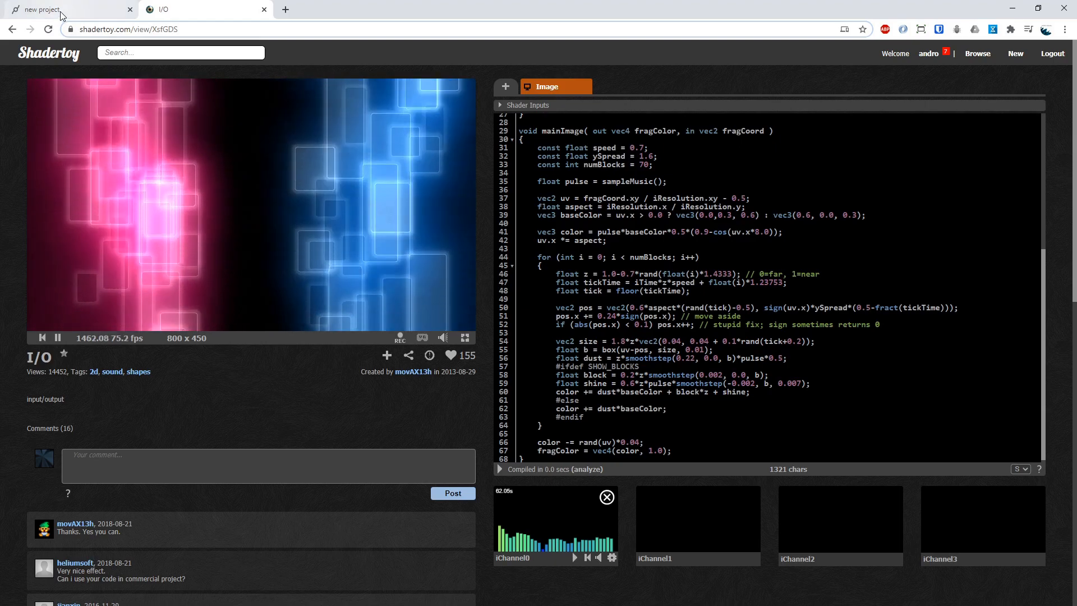
pyautogui.click(68, 9)
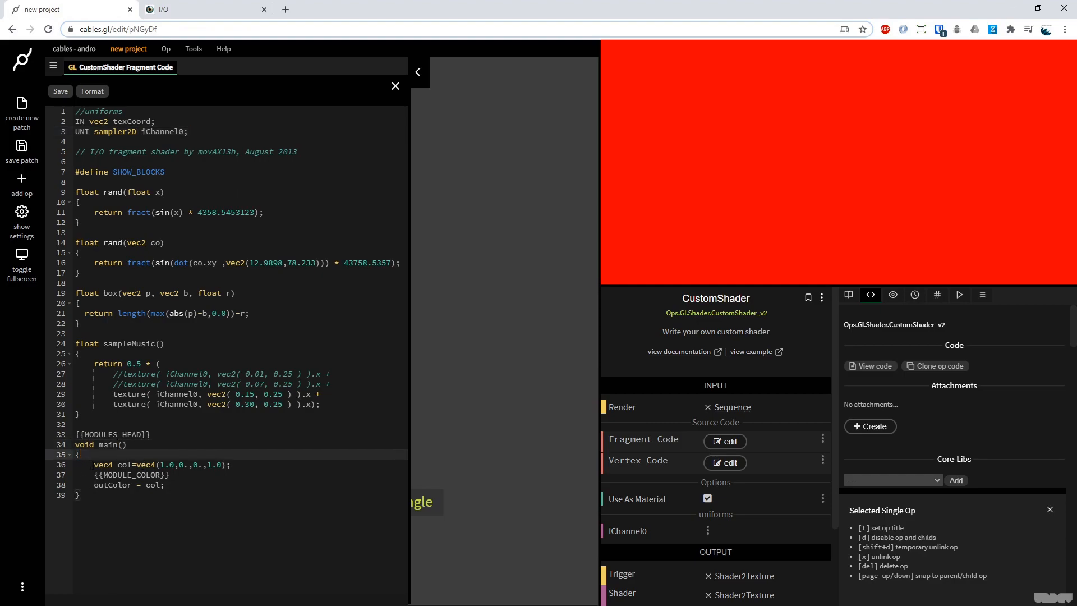
# Paste a commented-out copy of main's red-colour body below the code and select the original lines.
pyautogui.click(80, 495)
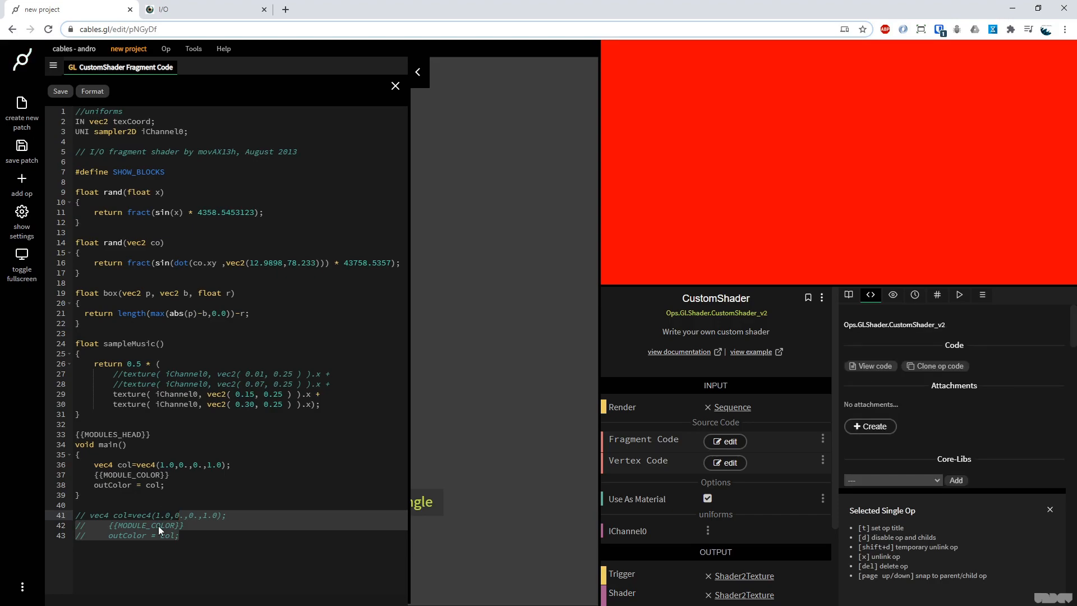
pyautogui.click(203, 9)
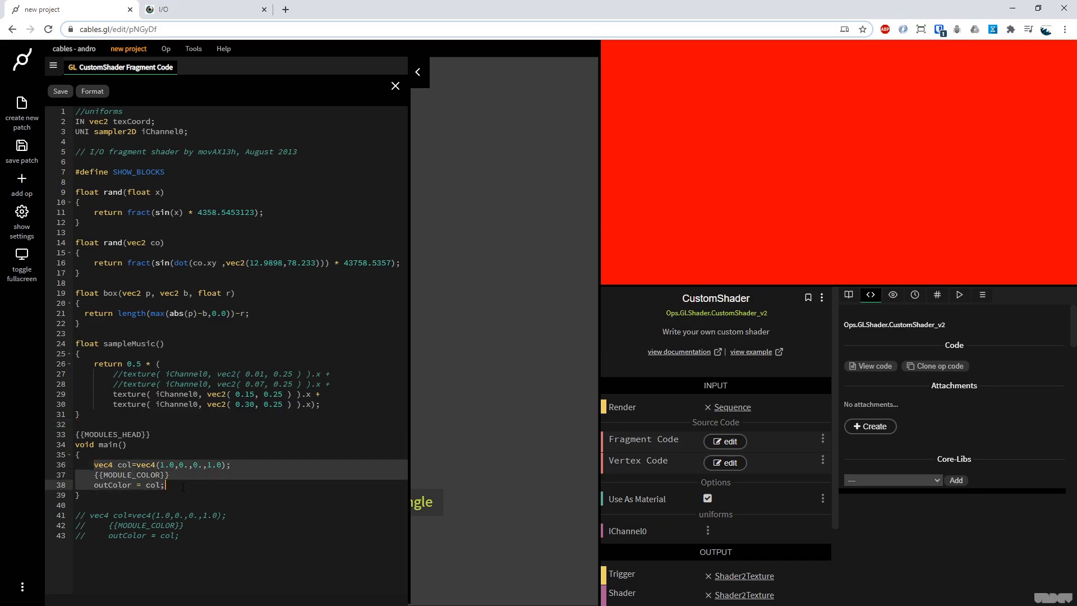
# Paste the mainImage body into main and rename fragColor to outColor, recompiling each time.
pyautogui.scroll(-3)
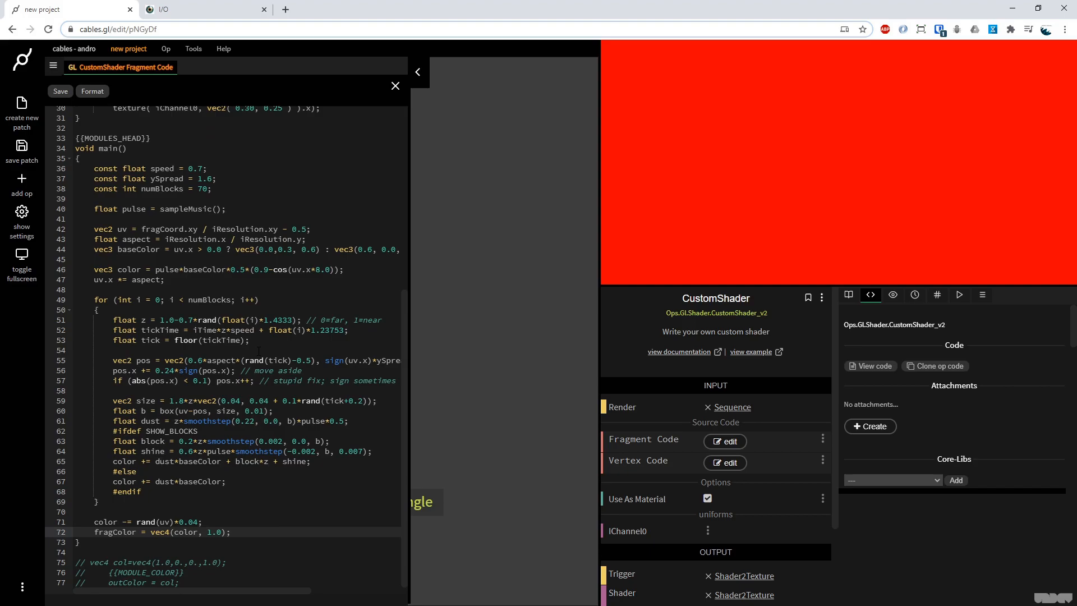
pyautogui.click(60, 91)
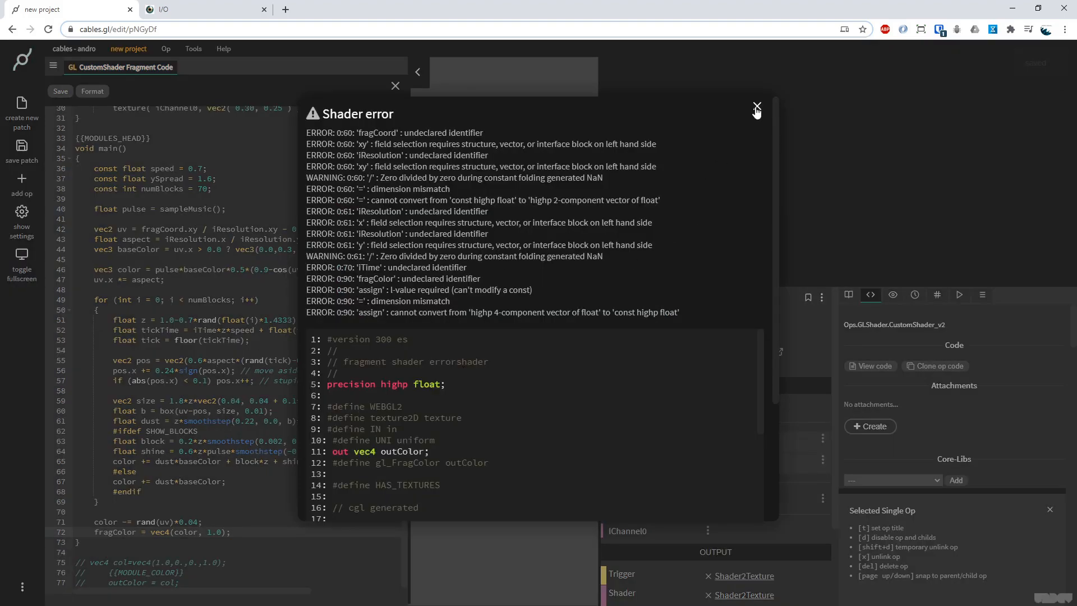
pyautogui.click(756, 109)
pyautogui.write('out')
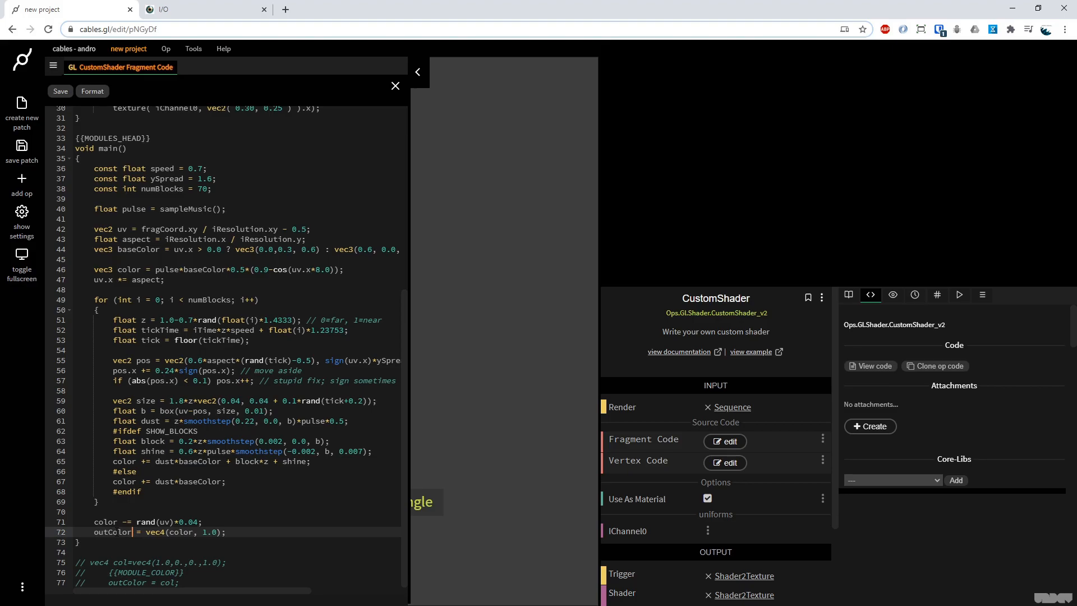
pyautogui.click(60, 91)
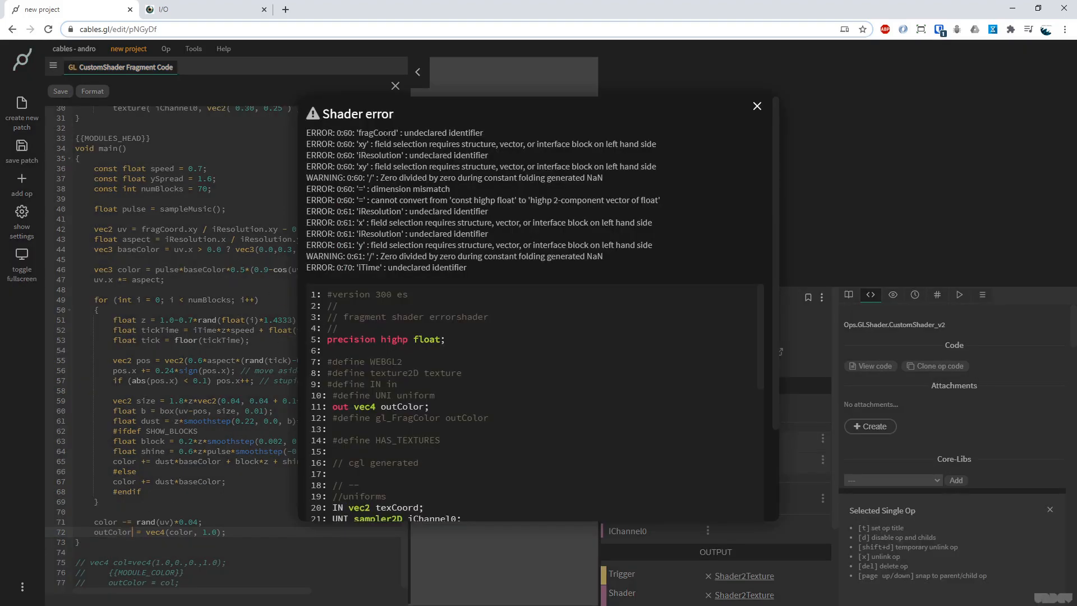
pyautogui.scroll(-3)
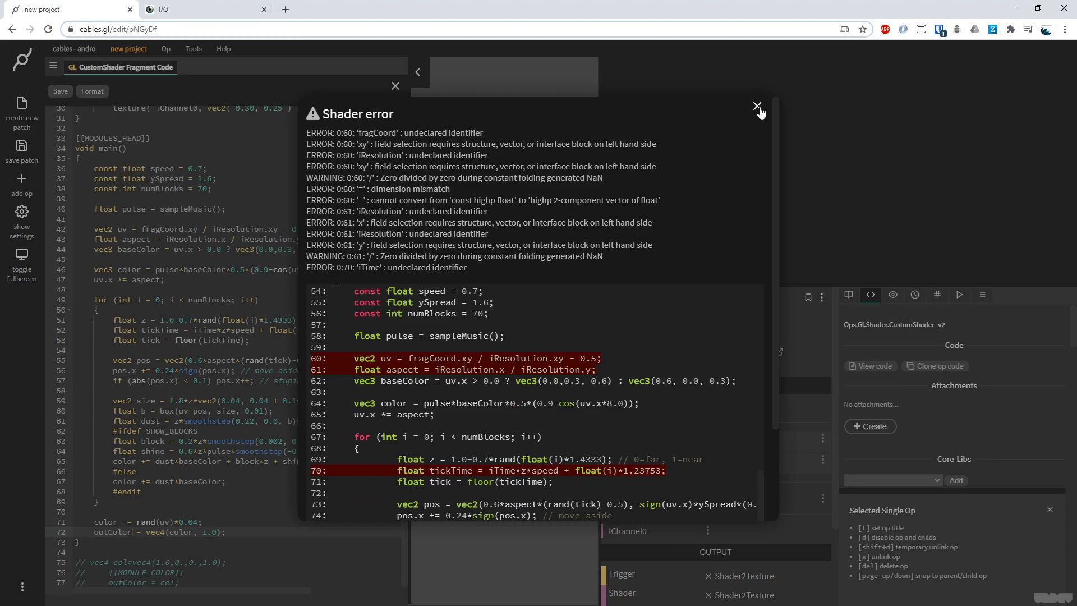
# Compute uv from texCoord instead of fragCoord.xy / iResolution.xy and recompile.
pyautogui.click(757, 108)
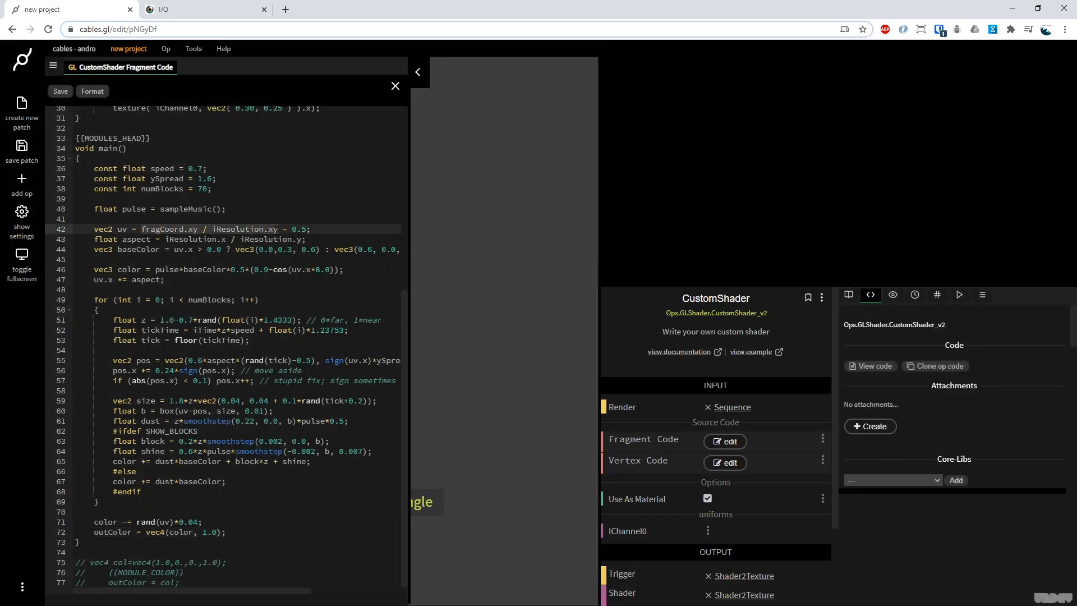
pyautogui.write('texCoord - 0.5;')
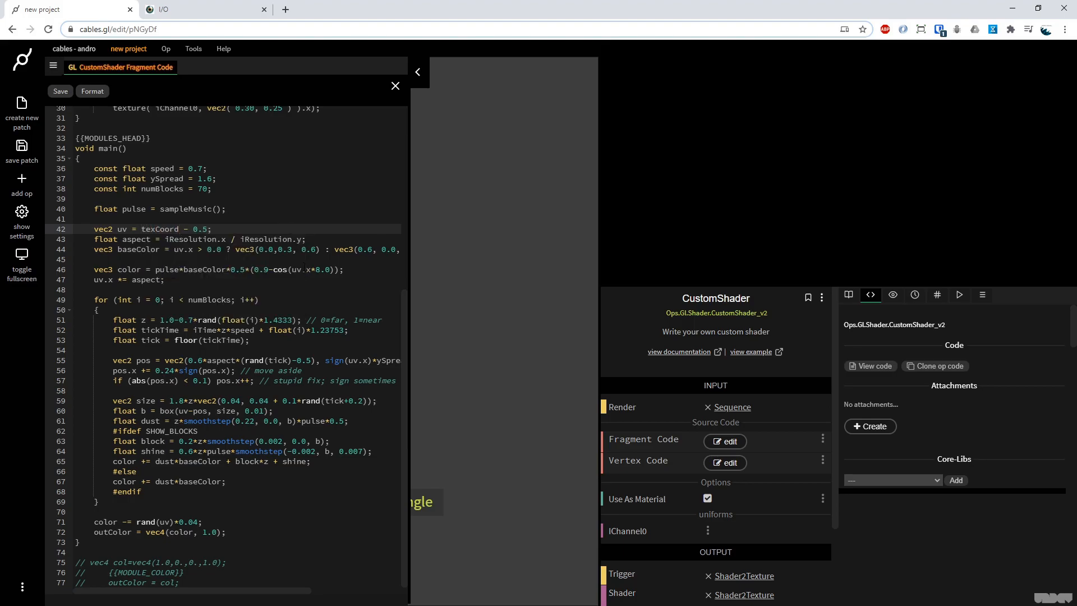
pyautogui.click(60, 91)
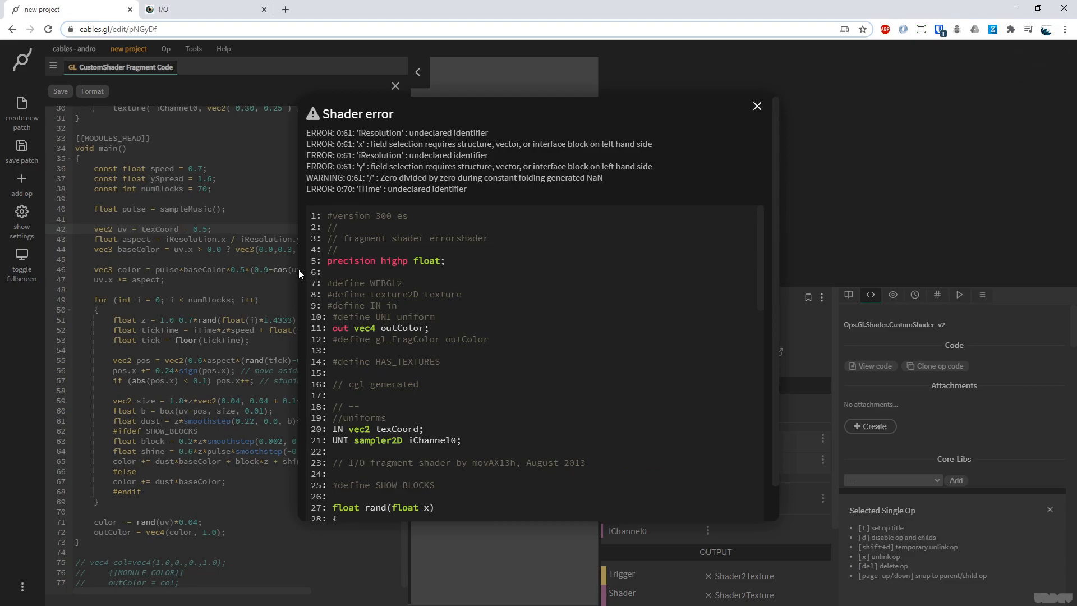
pyautogui.click(756, 105)
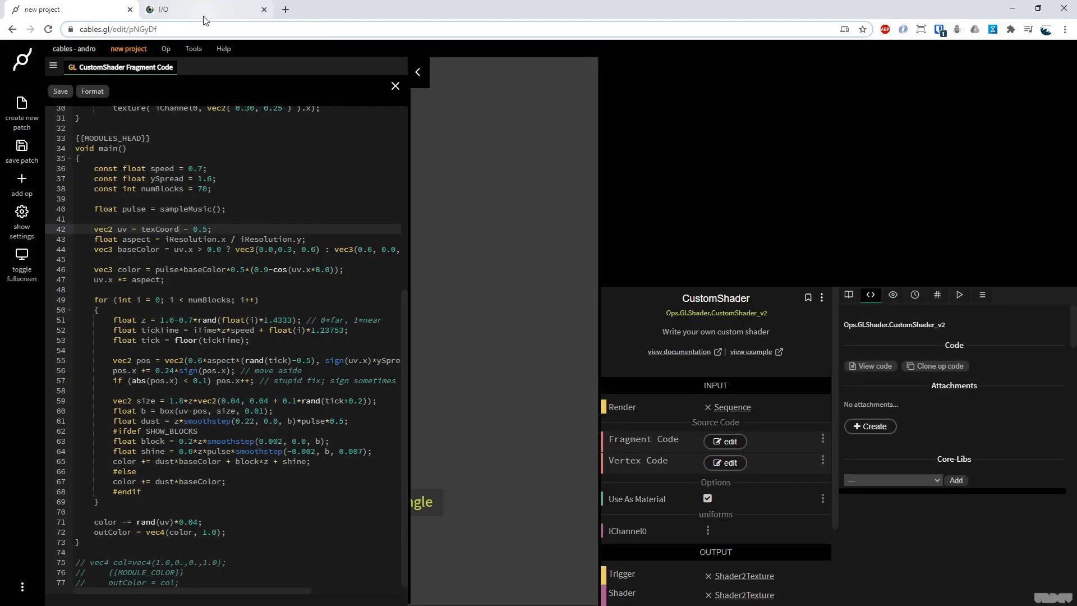
# Declare 'UNI vec2 iResolution;' in the fragment code, checking Shadertoy's input list.
pyautogui.click(200, 9)
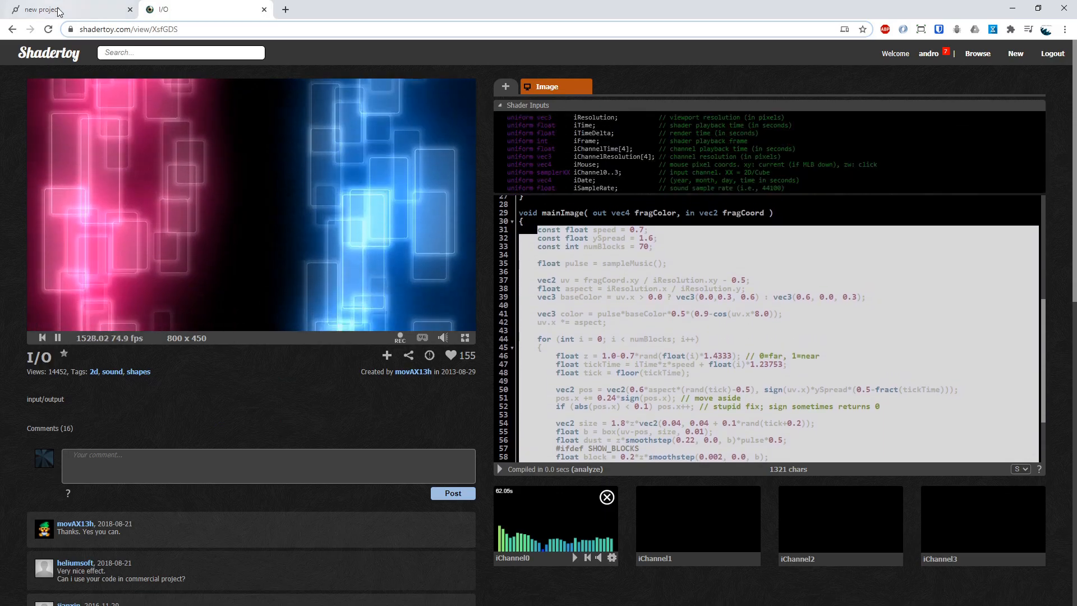
pyautogui.click(65, 9)
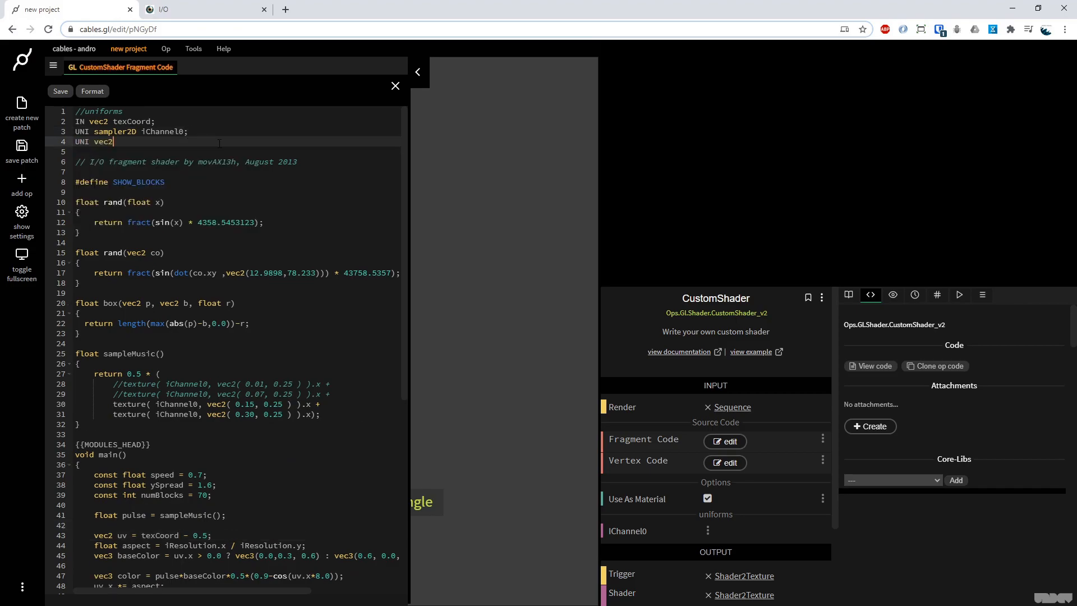
pyautogui.write('iResolution;')
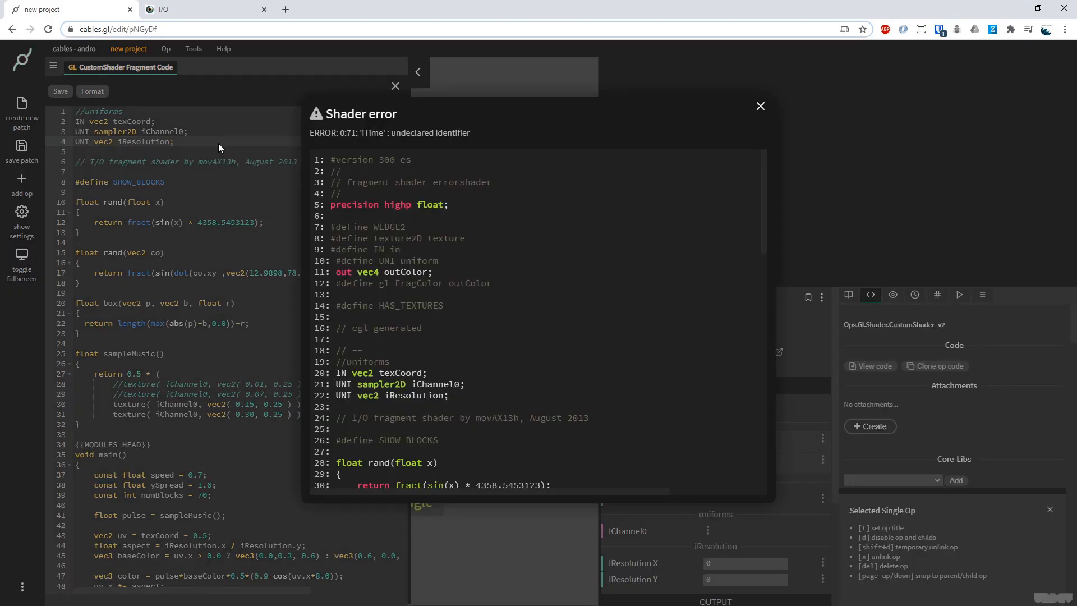
pyautogui.click(759, 105)
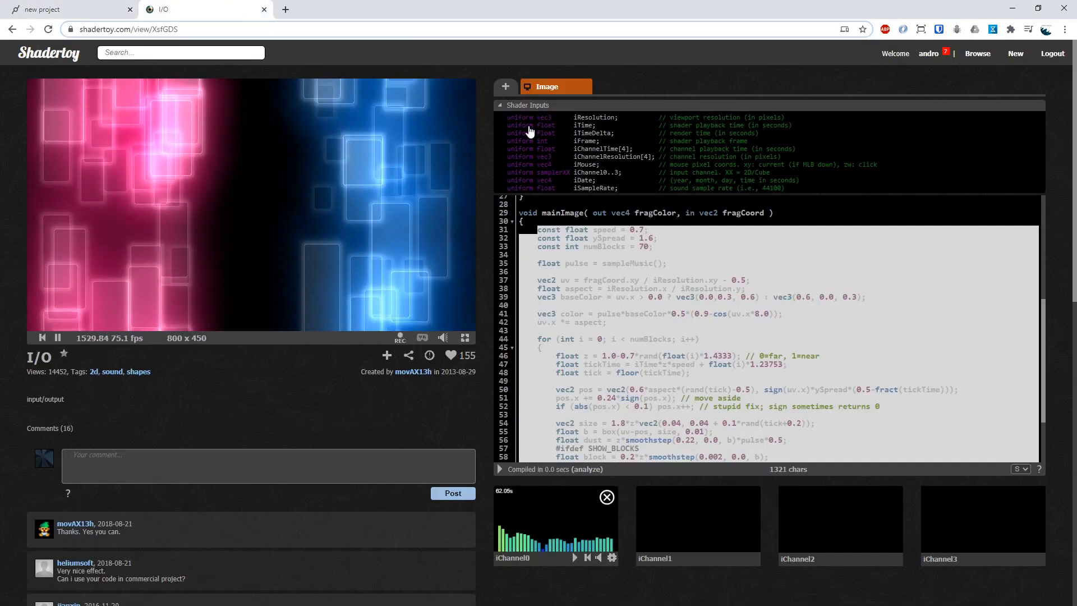
# Declare 'UNI float iTime;' below it and save the shader.
pyautogui.click(65, 9)
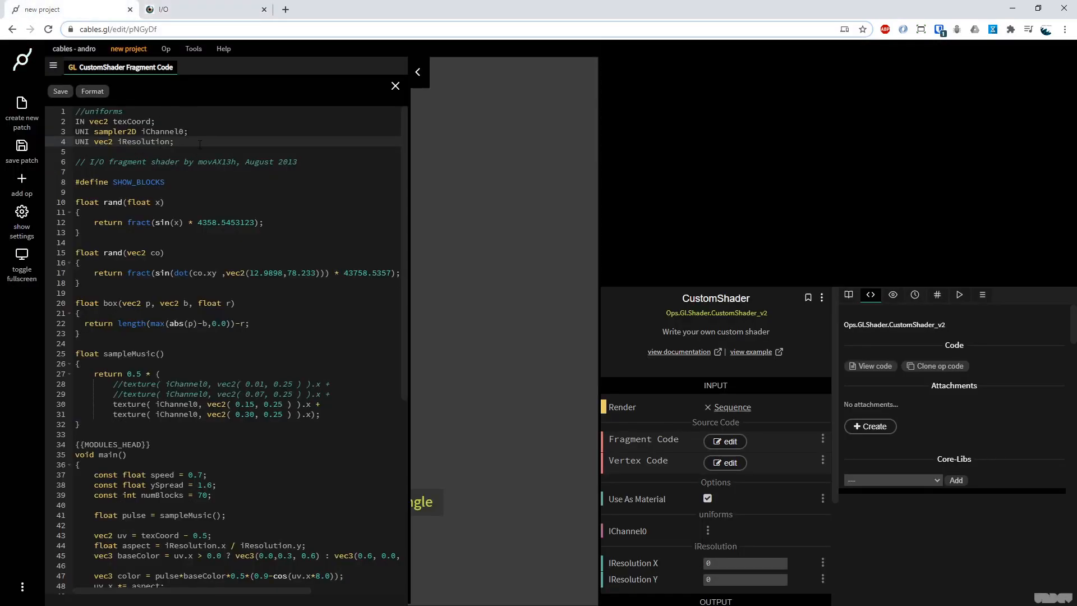
pyautogui.write('UNI float')
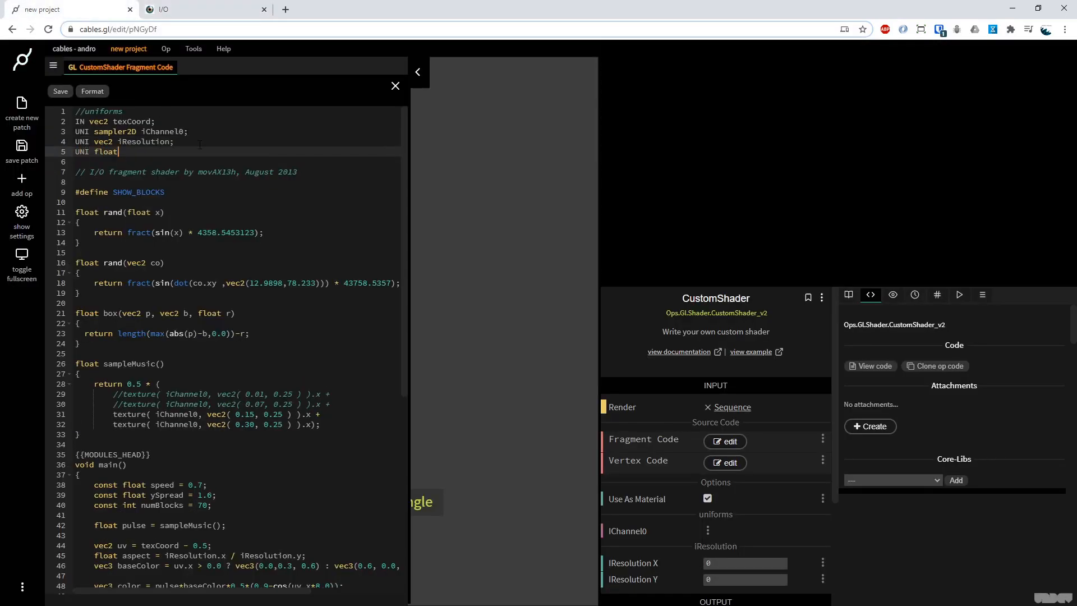
pyautogui.write('iTime;')
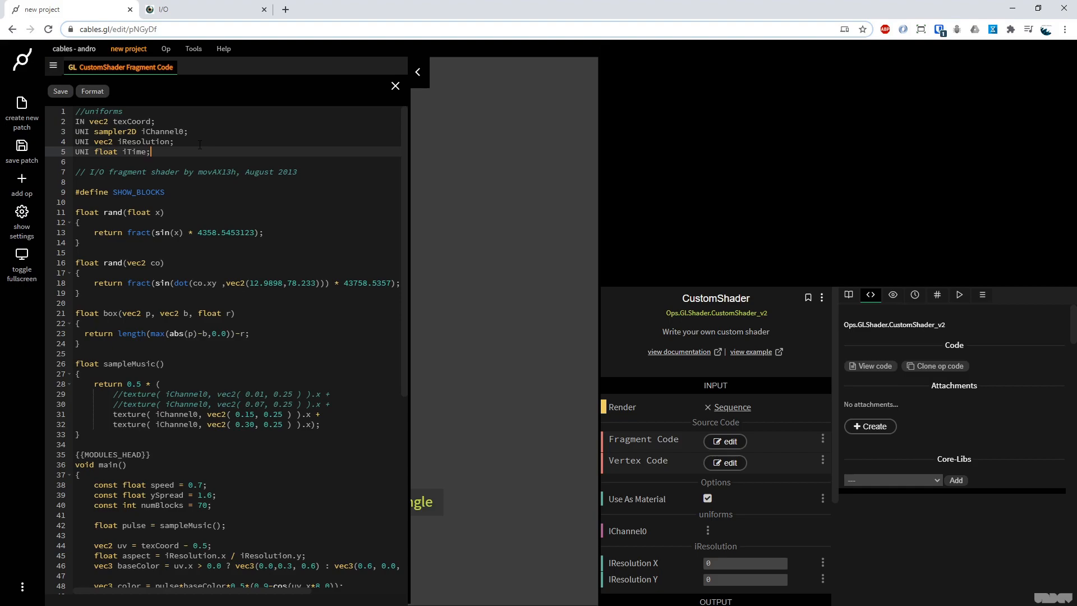
pyautogui.click(59, 91)
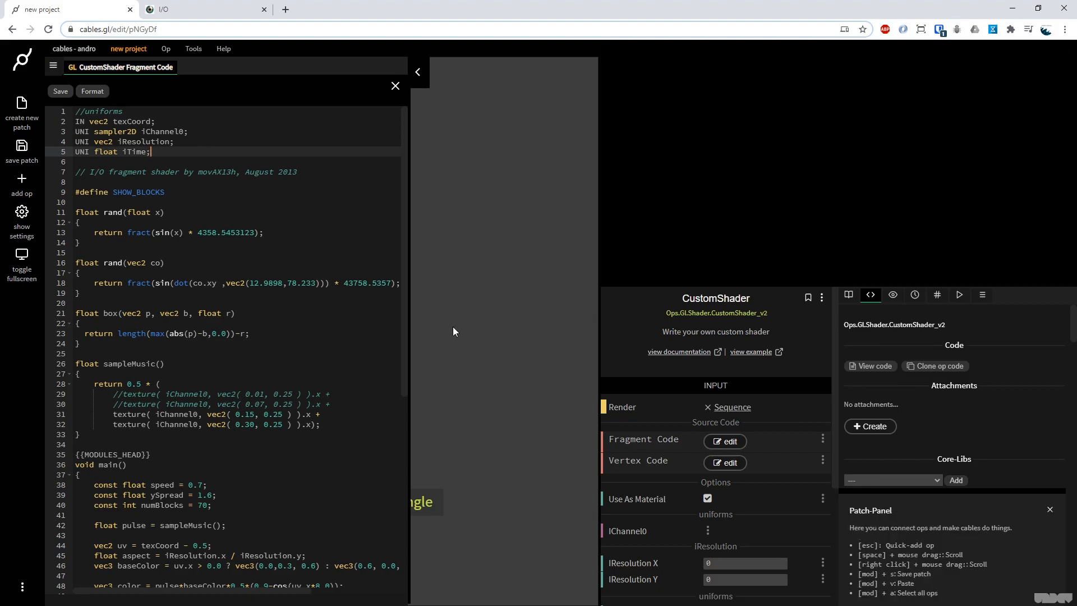
# Set iResolution to 128 and feed MainLoop's width and height into CustomShader's iResolution.
pyautogui.click(394, 86)
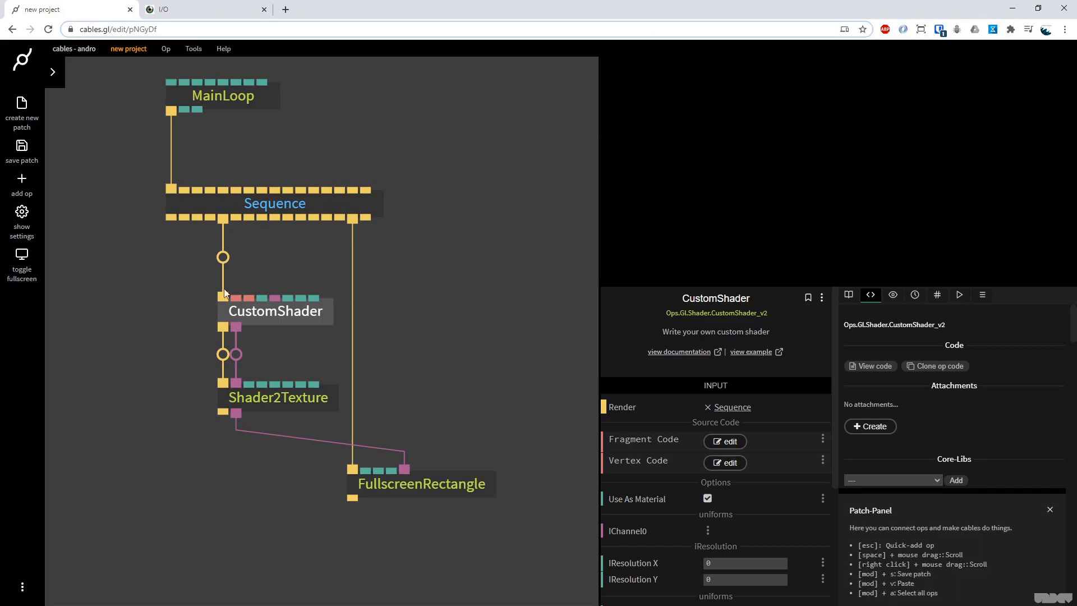
pyautogui.click(274, 310)
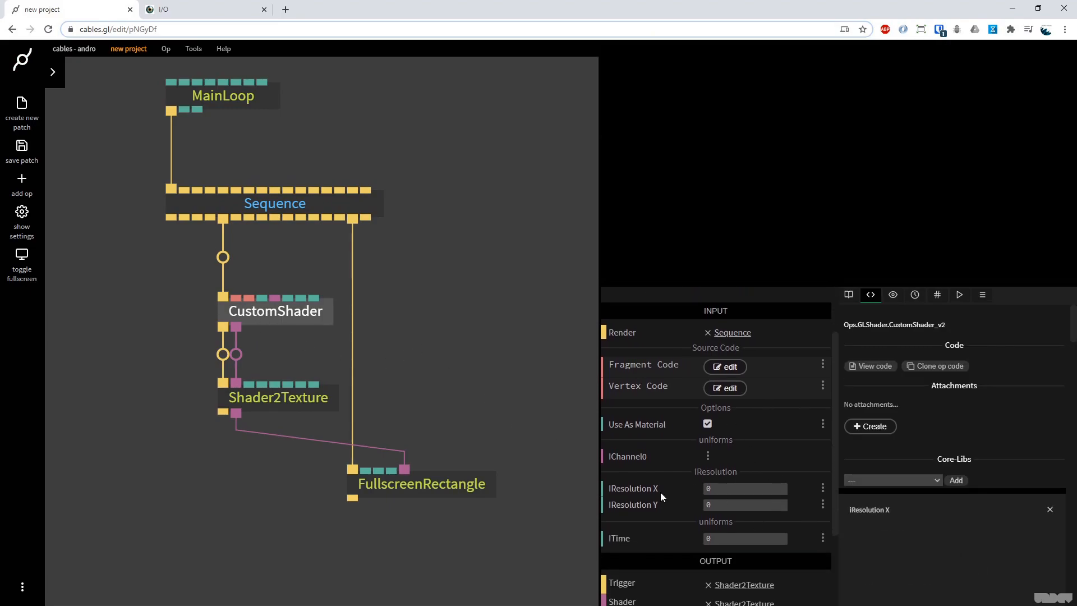
pyautogui.moveTo(637, 486)
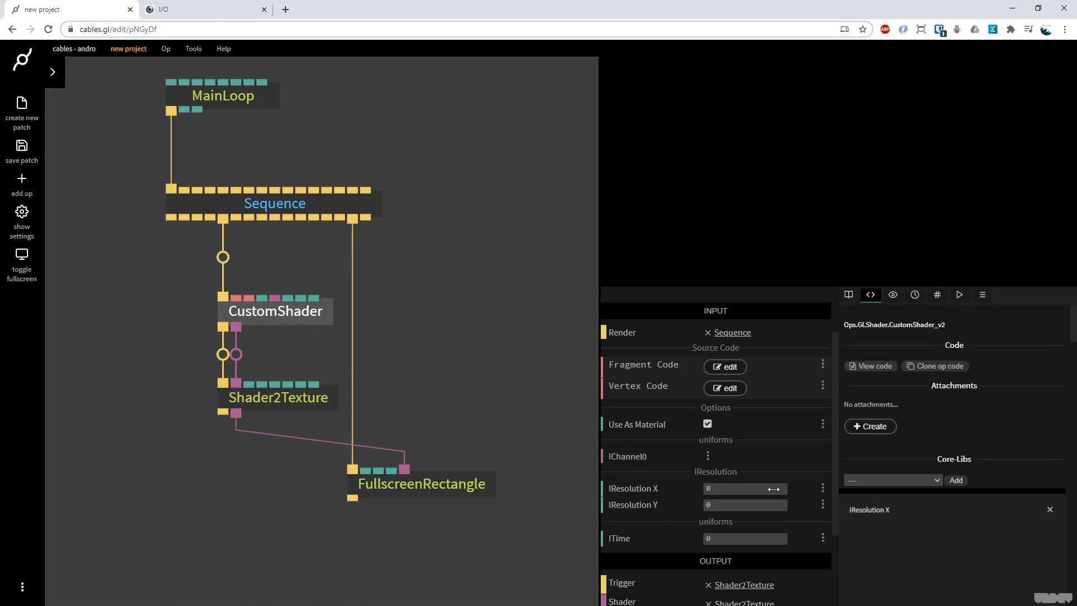
pyautogui.write('128')
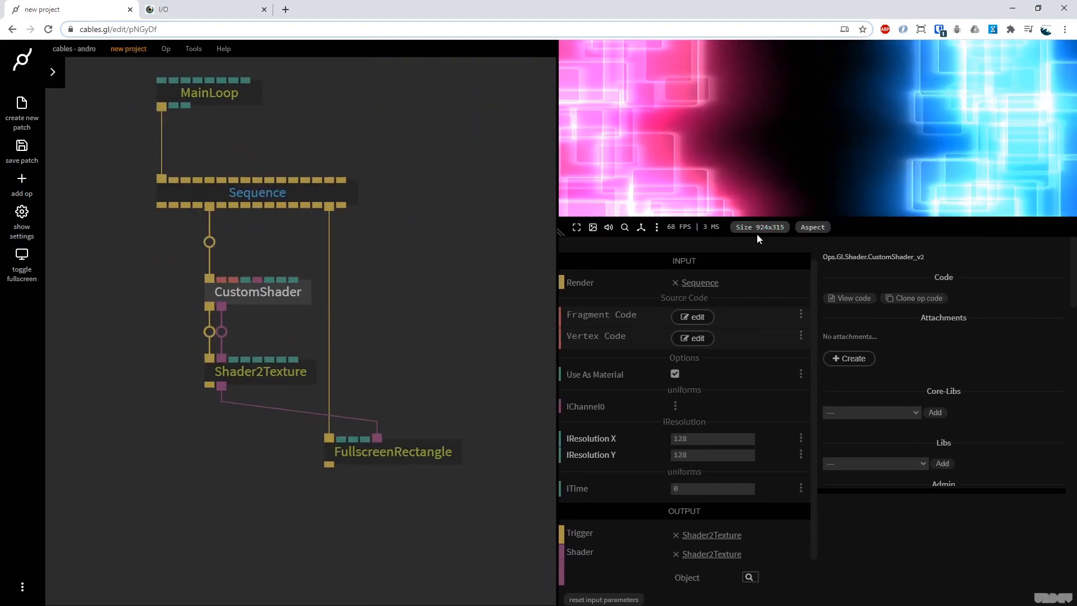
pyautogui.moveTo(705, 461)
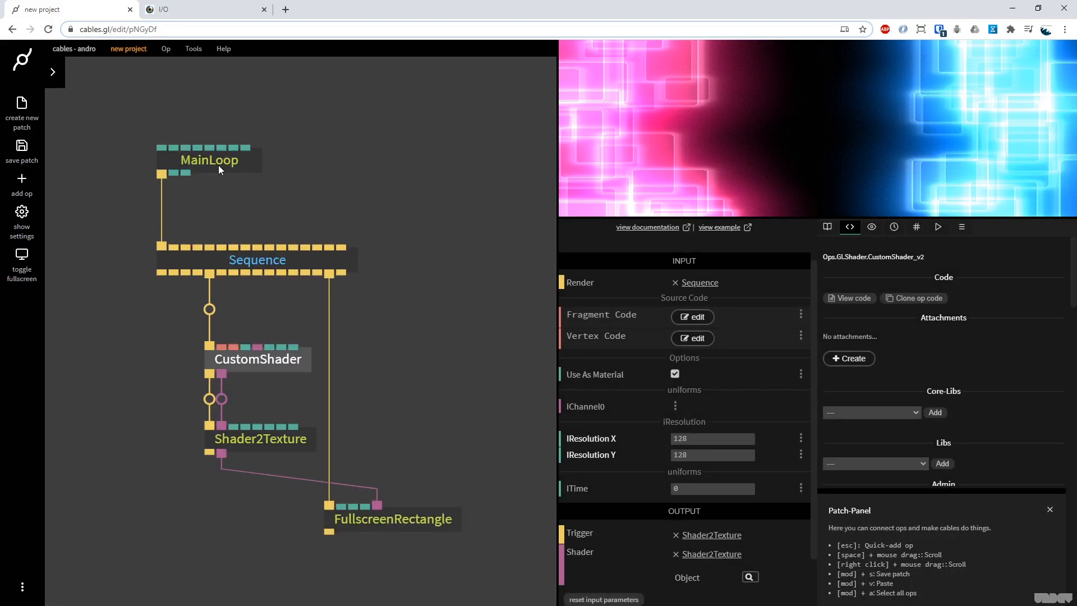
pyautogui.click(209, 159)
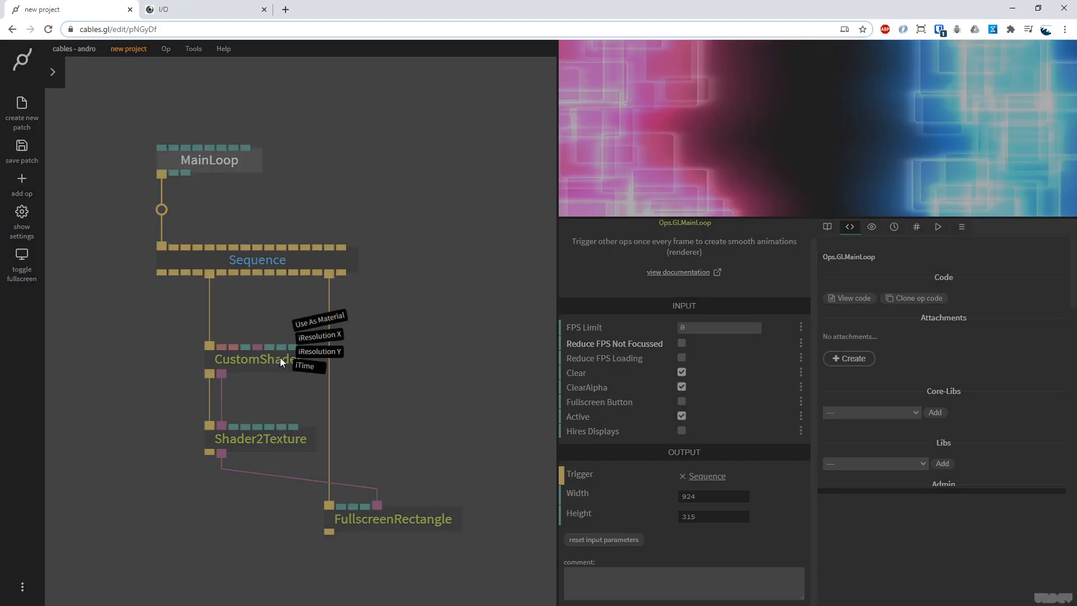
pyautogui.moveTo(175, 174)
pyautogui.write('timer')
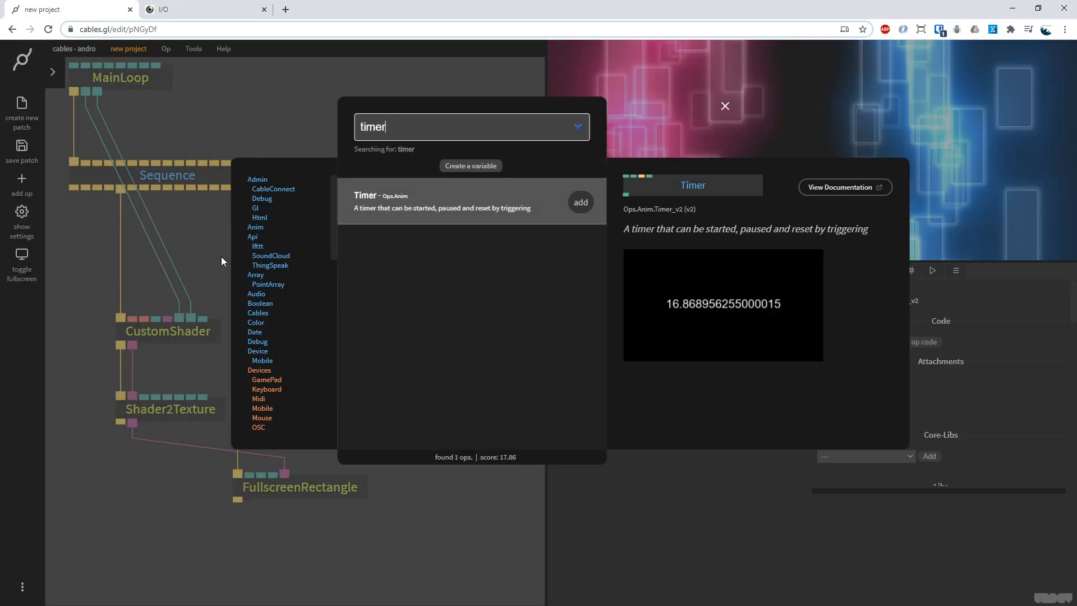
# Add an Ops.Anim.Timer op to the patch.
pyautogui.click(580, 202)
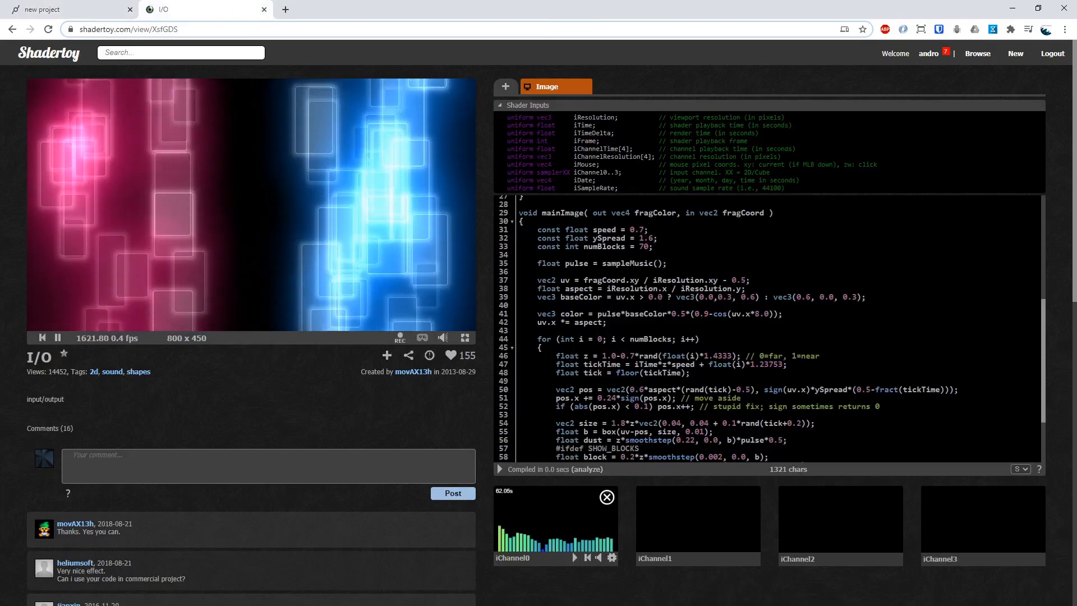
# Collapse the Shader Inputs panel and scroll to the end of mainImage.
pyautogui.click(527, 106)
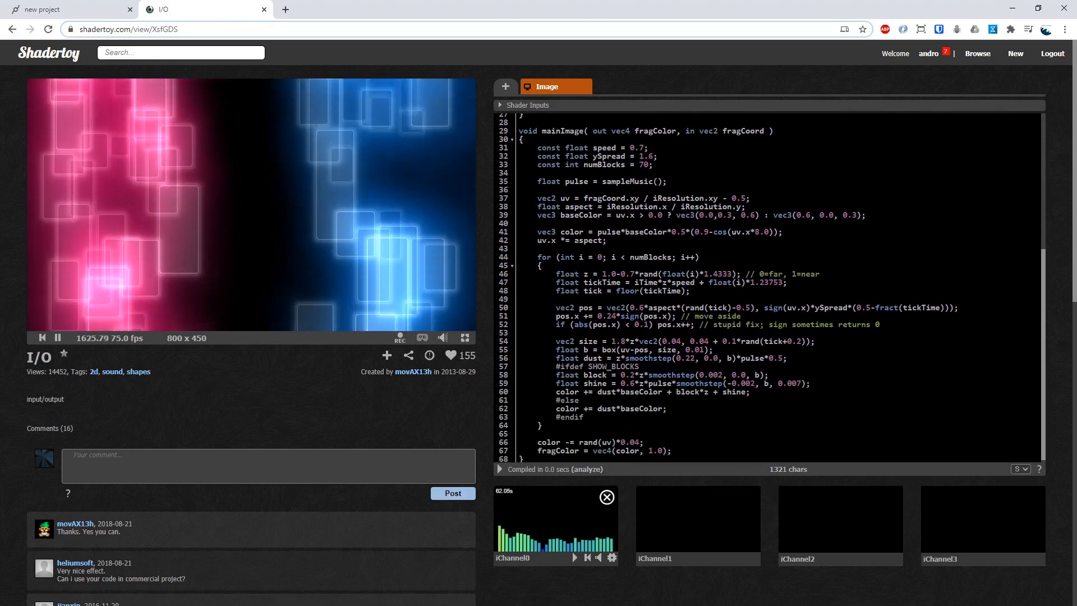
pyautogui.scroll(3)
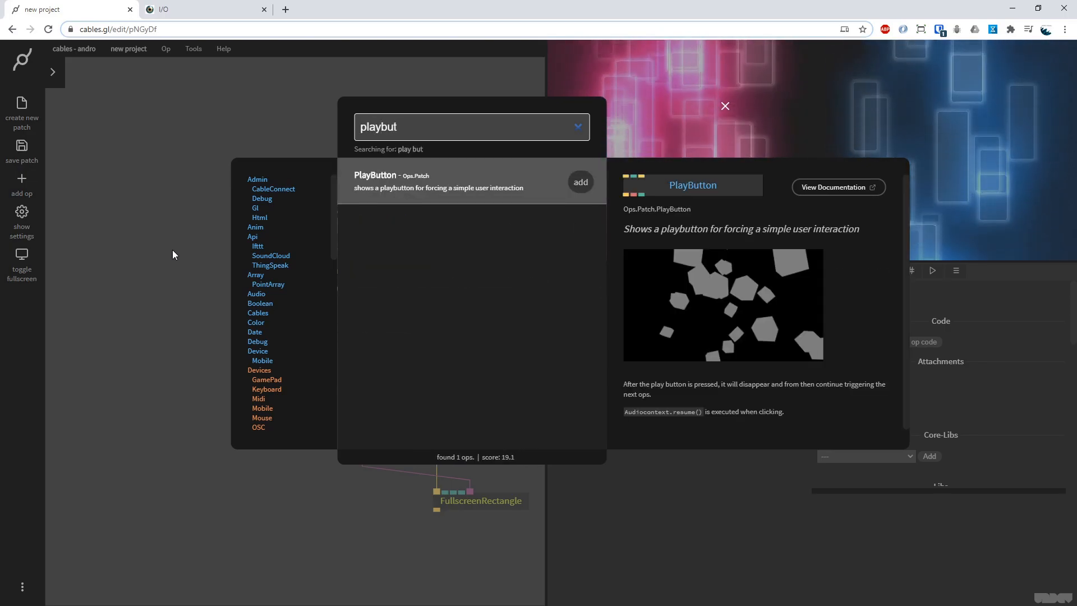
# Add PlayButton, SoundCloud, StringNew2Old, AudioPlayer and audio Output ops linked in a chain.
pyautogui.click(580, 181)
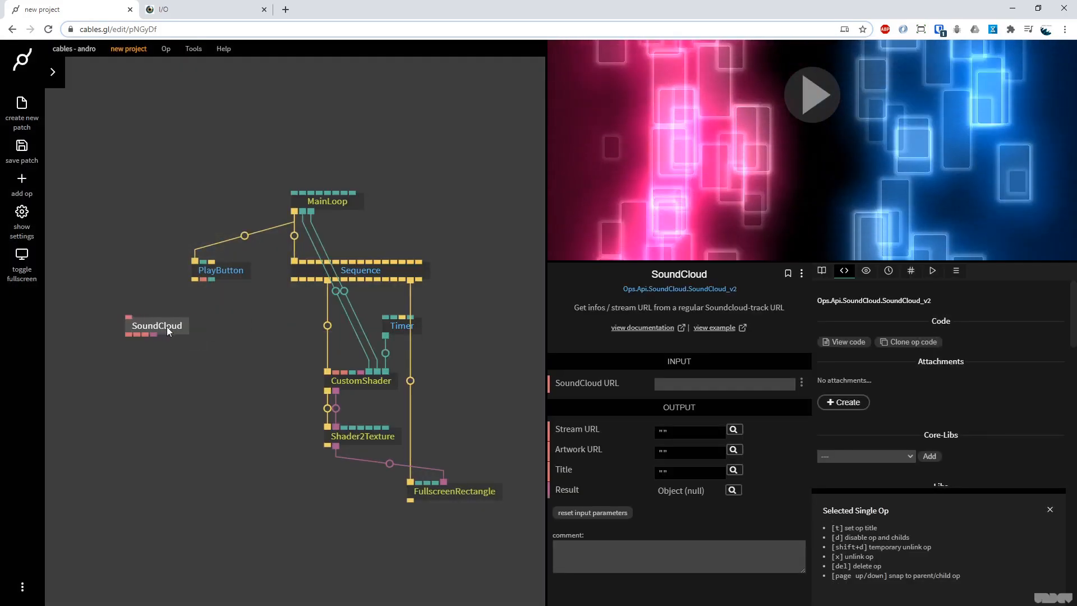
pyautogui.click(1049, 509)
pyautogui.write('string')
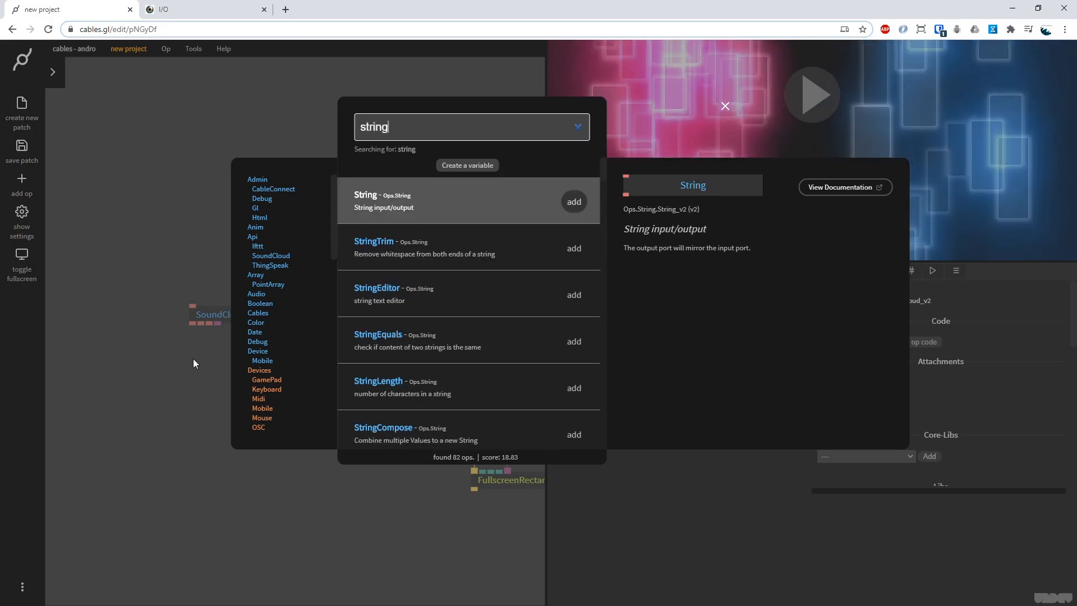
pyautogui.write('new')
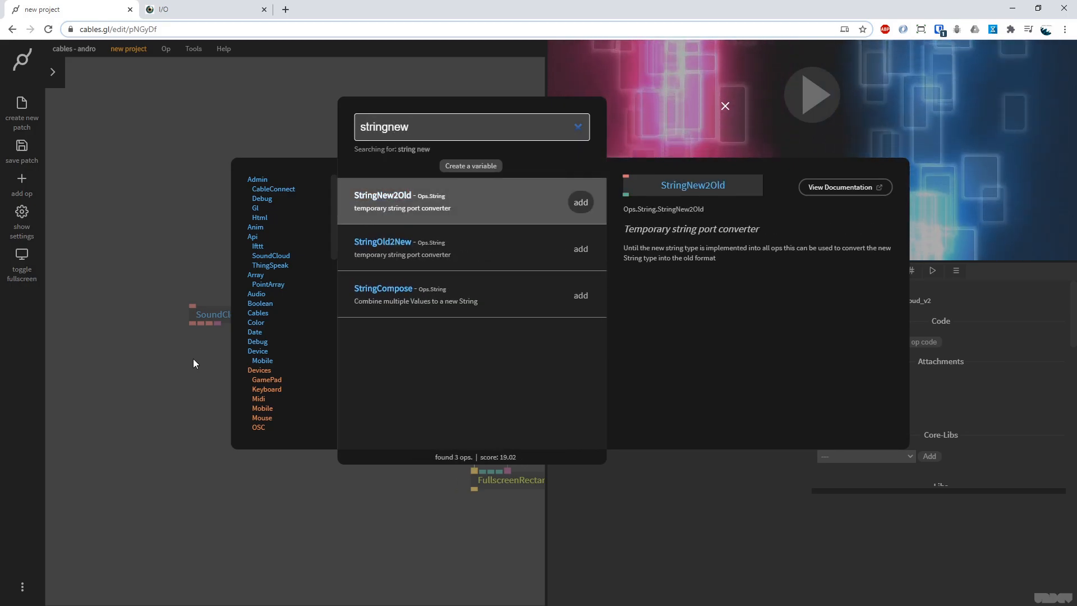
pyautogui.click(579, 202)
pyautogui.write('audio')
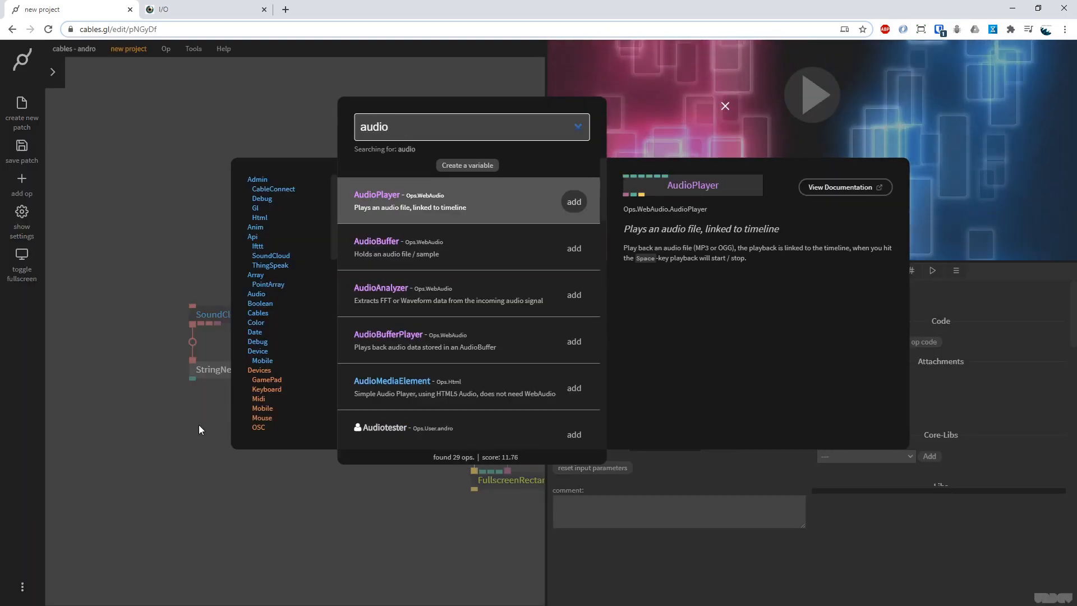
pyautogui.click(573, 201)
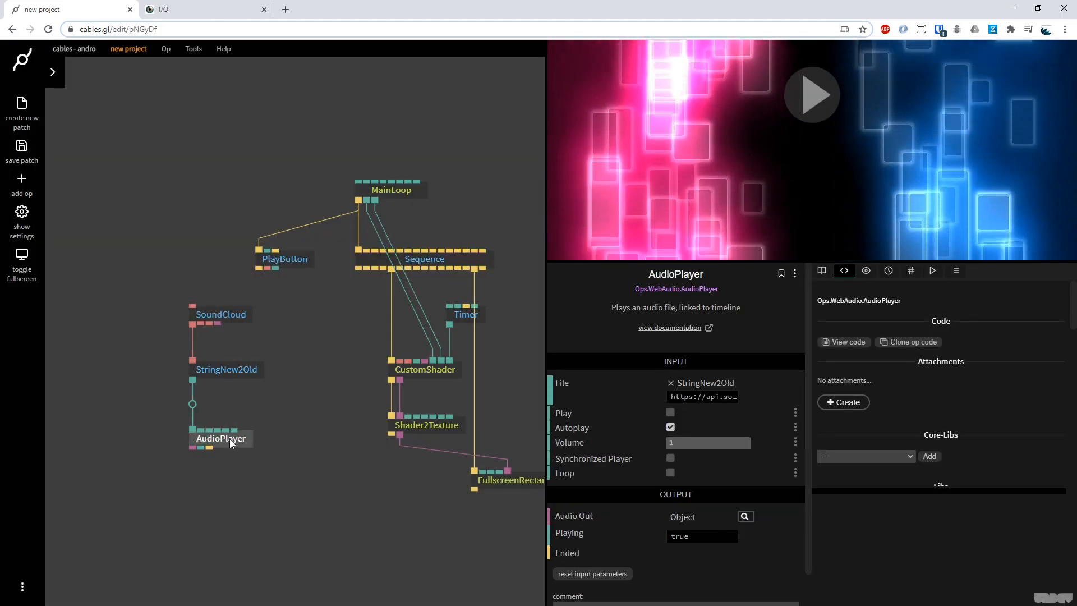
pyautogui.moveTo(192, 448)
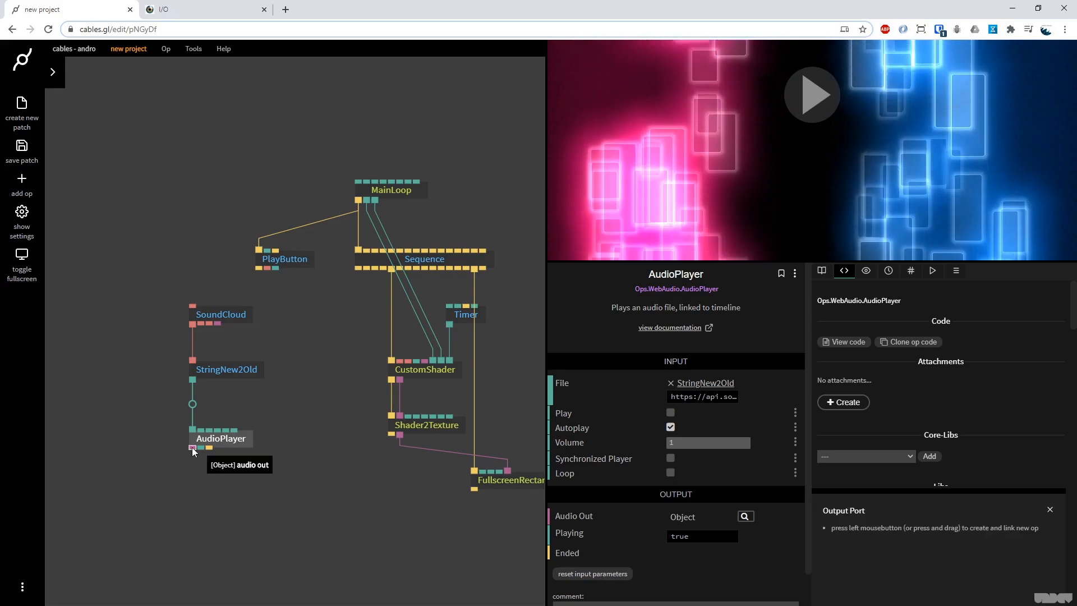
pyautogui.write('outp')
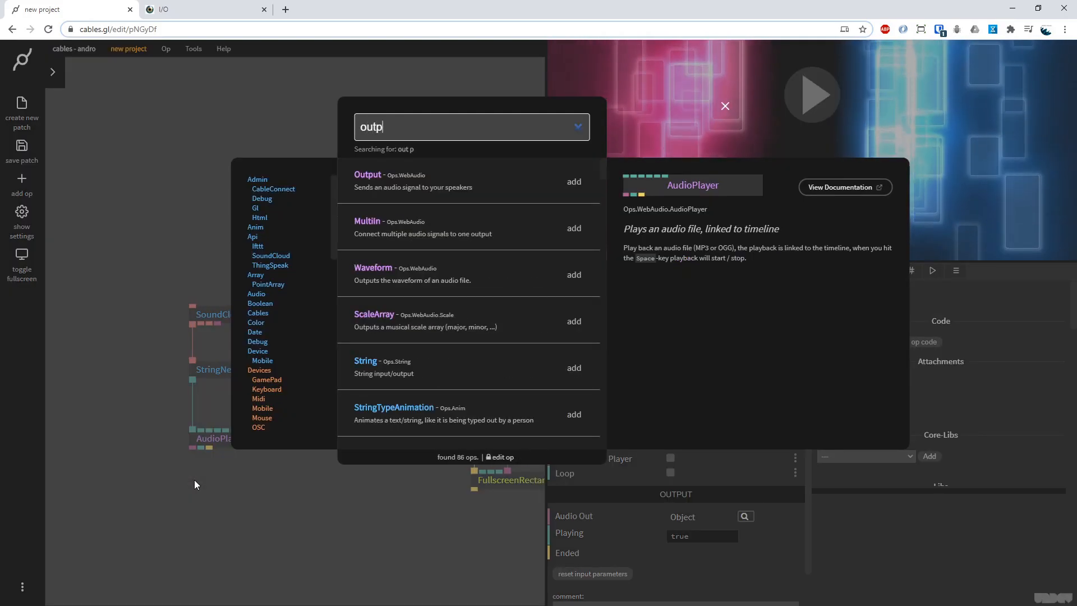
pyautogui.click(574, 181)
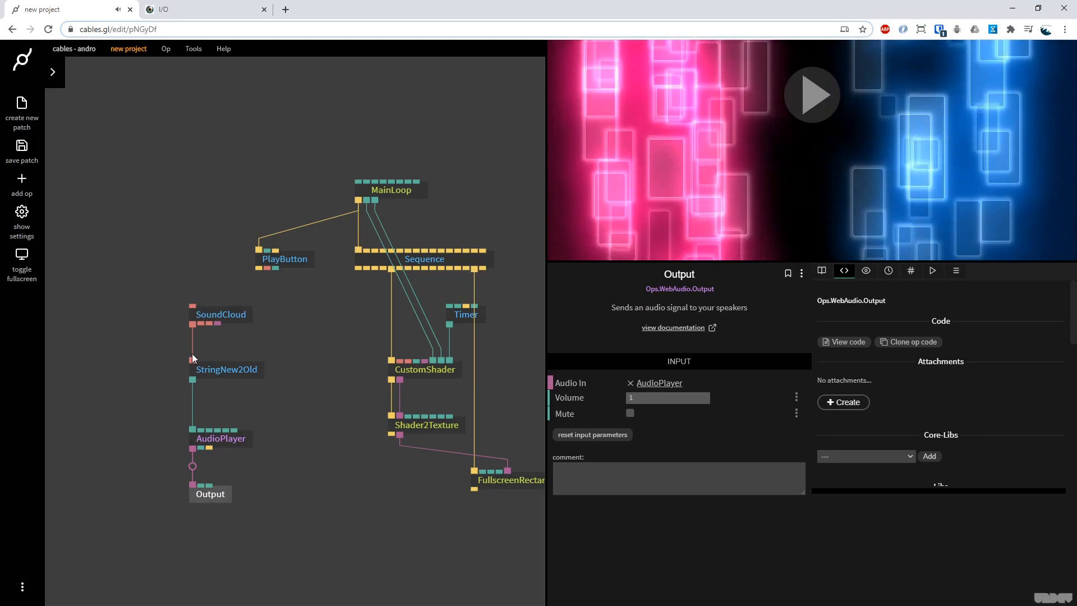
# Paste the SoundCloud track URL and set the audio Output volume to 0.75.
pyautogui.click(221, 314)
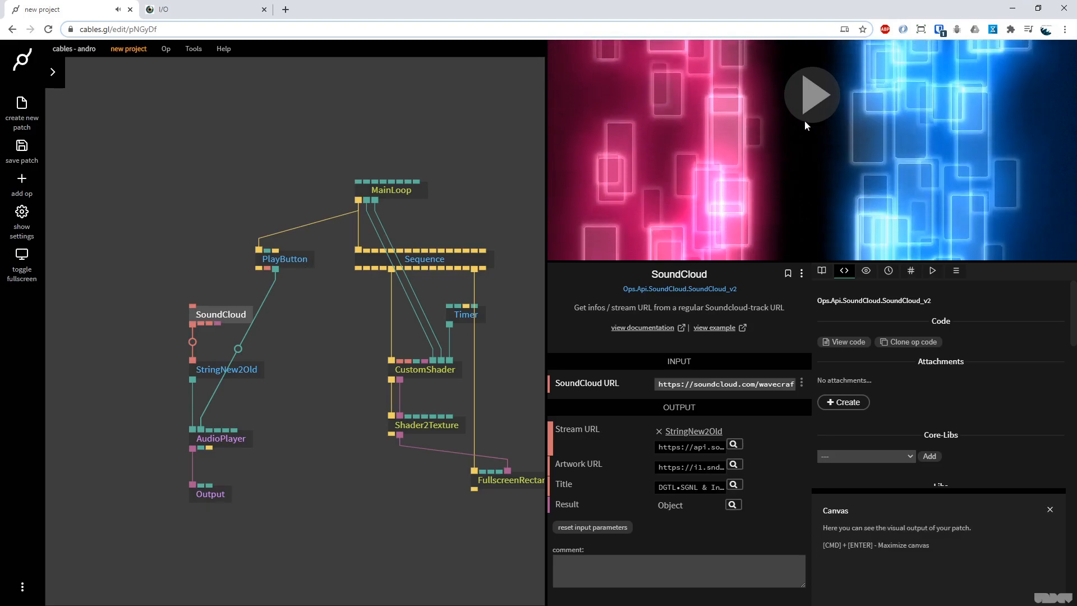
pyautogui.moveTo(302, 426)
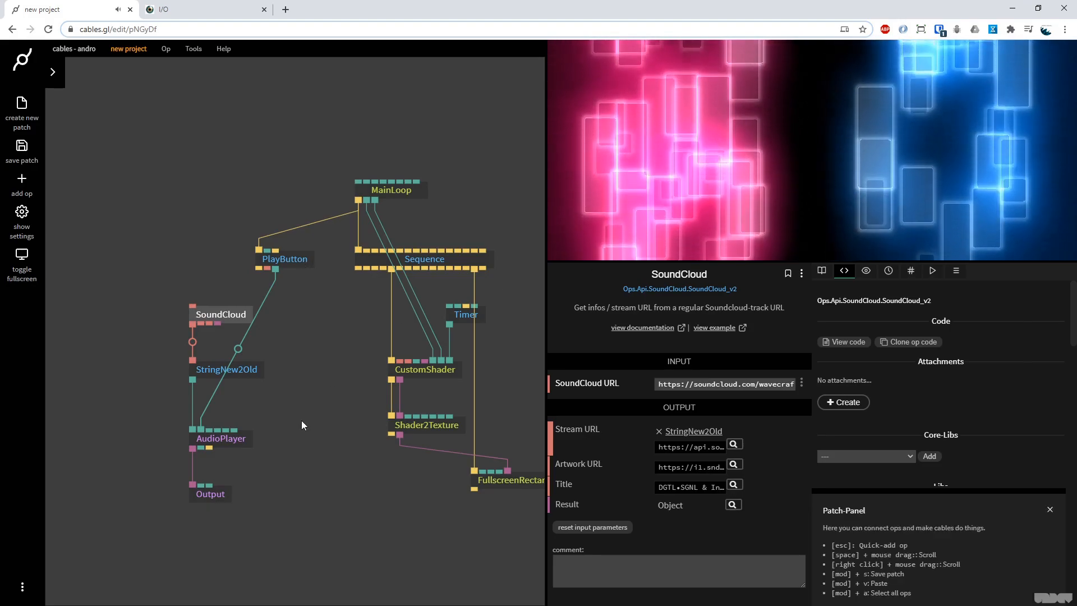
pyautogui.click(1049, 509)
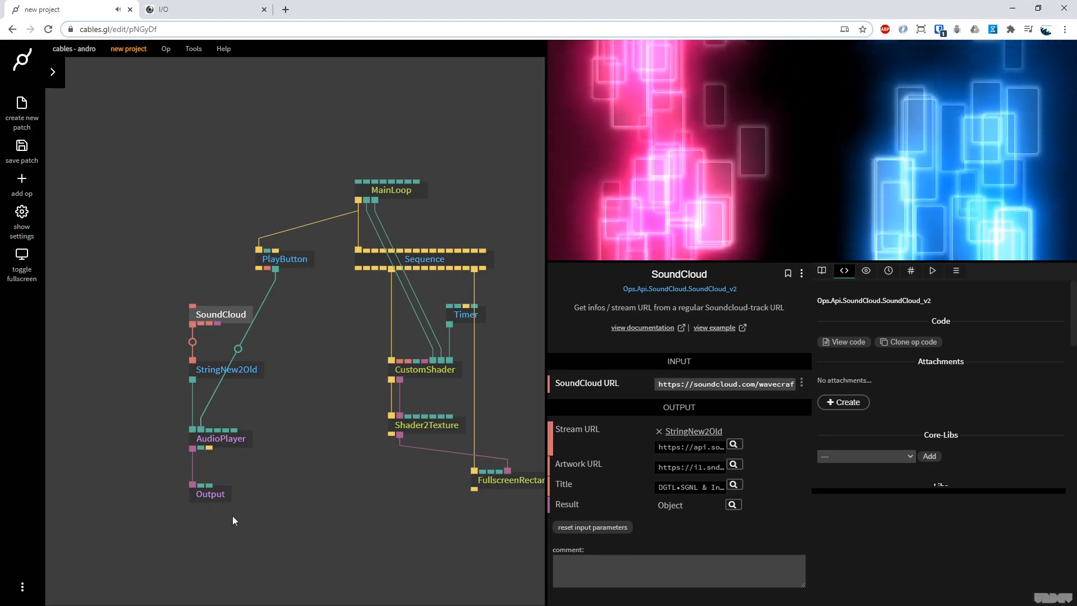
pyautogui.click(210, 494)
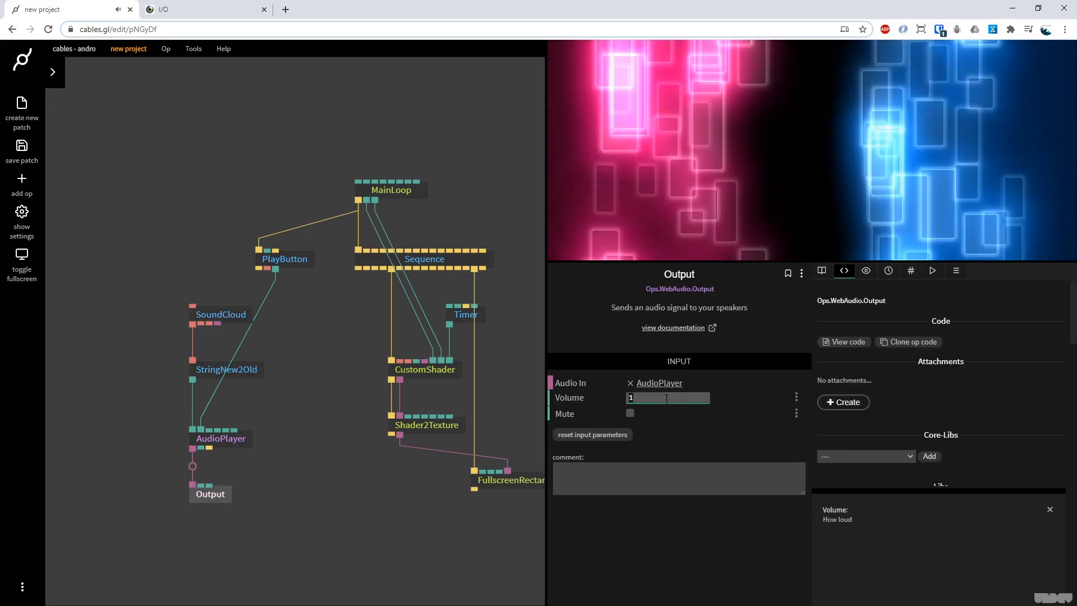
pyautogui.write('0.')
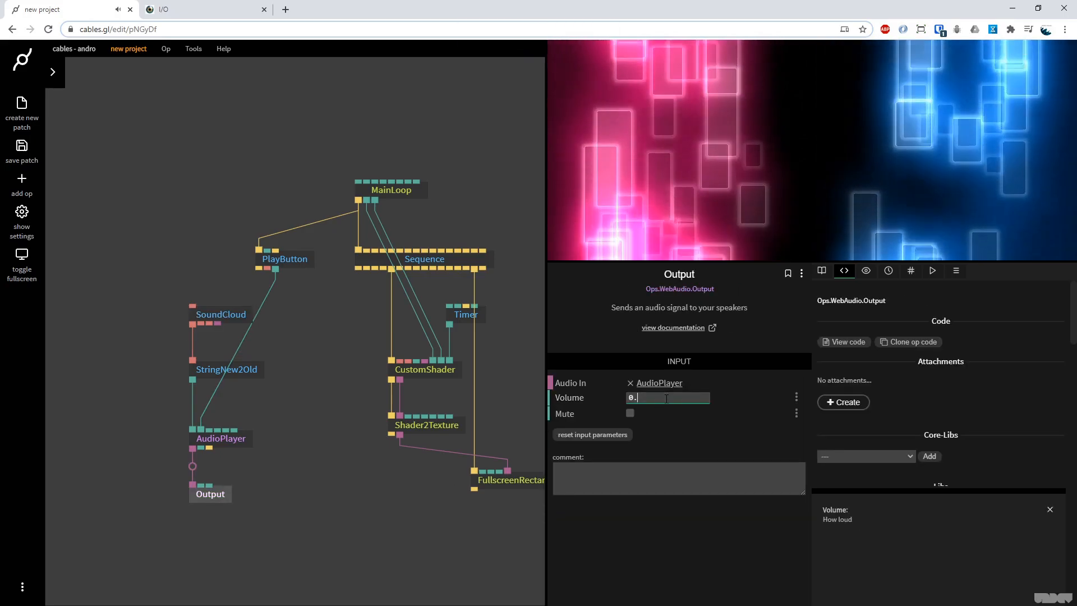
pyautogui.write('75')
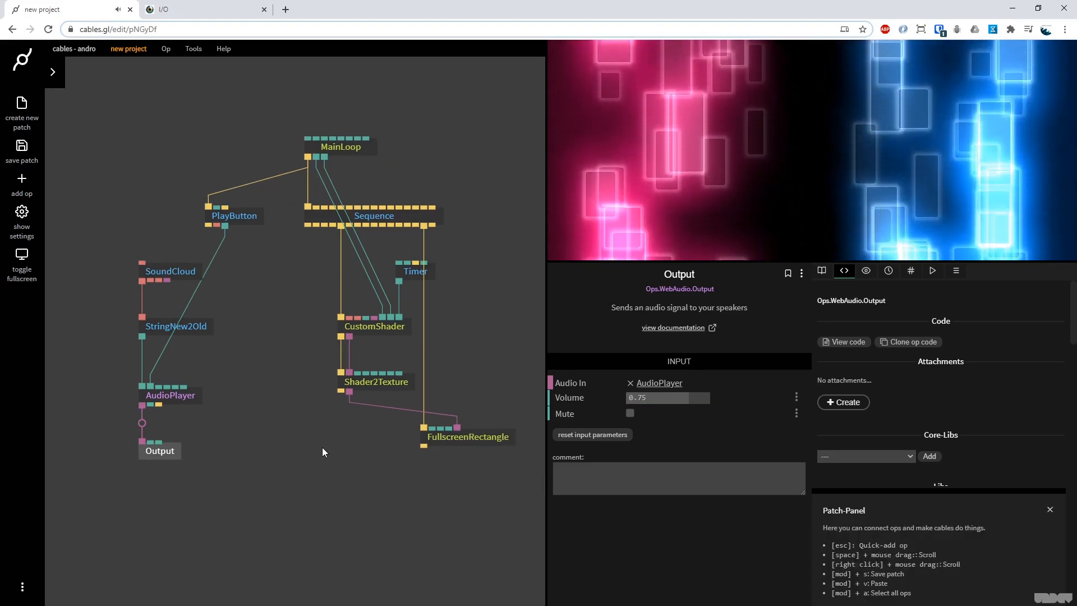
pyautogui.moveTo(217, 412)
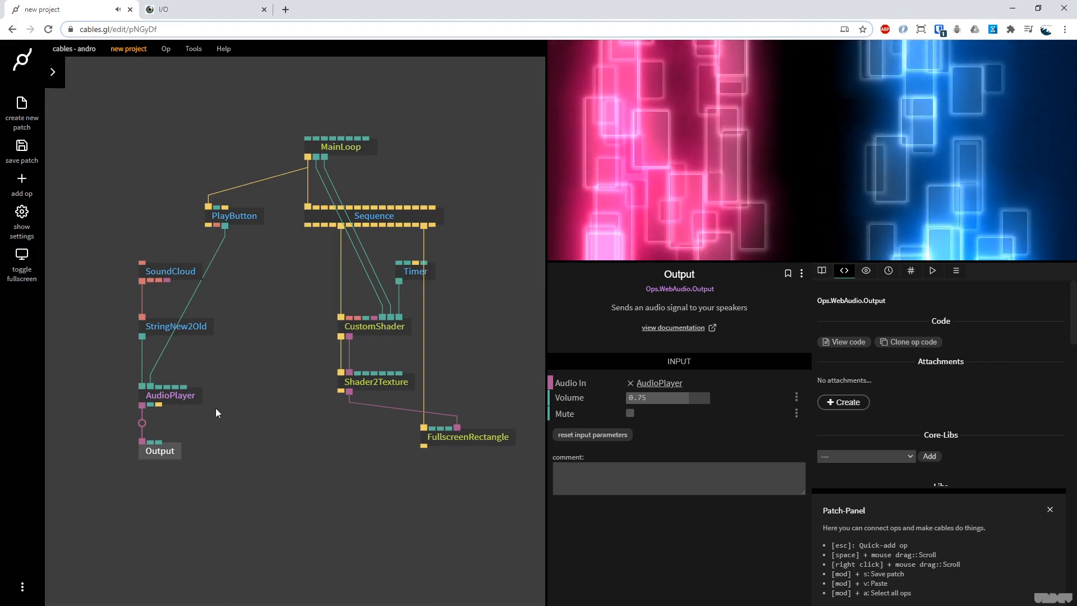
pyautogui.click(170, 381)
pyautogui.write('audioa')
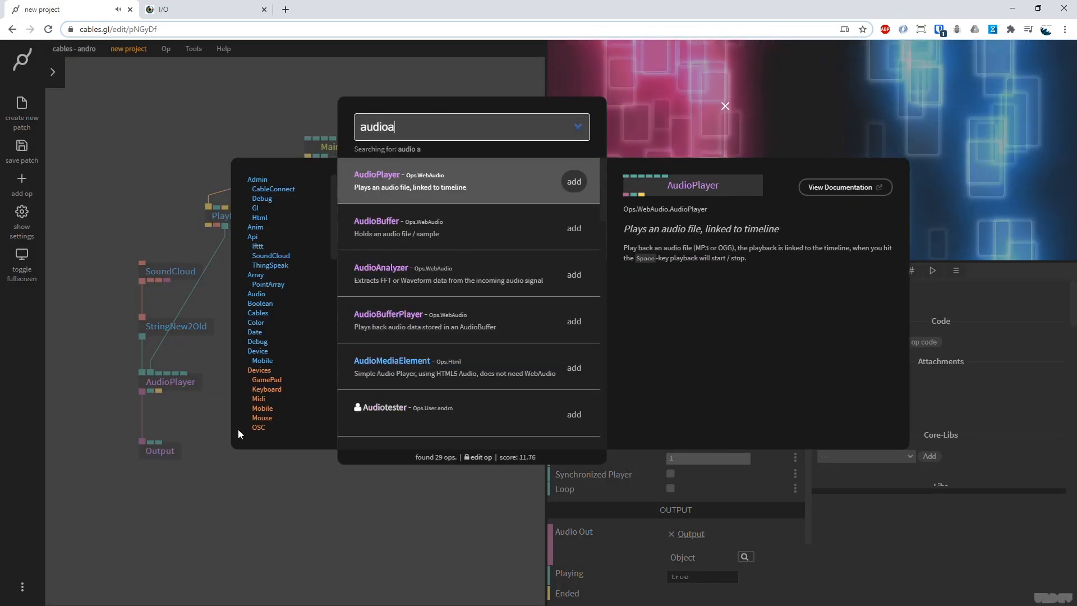
# Add an AudioAnalyzer fed by AudioPlayer's audio and triggered from Sequence.
pyautogui.click(573, 274)
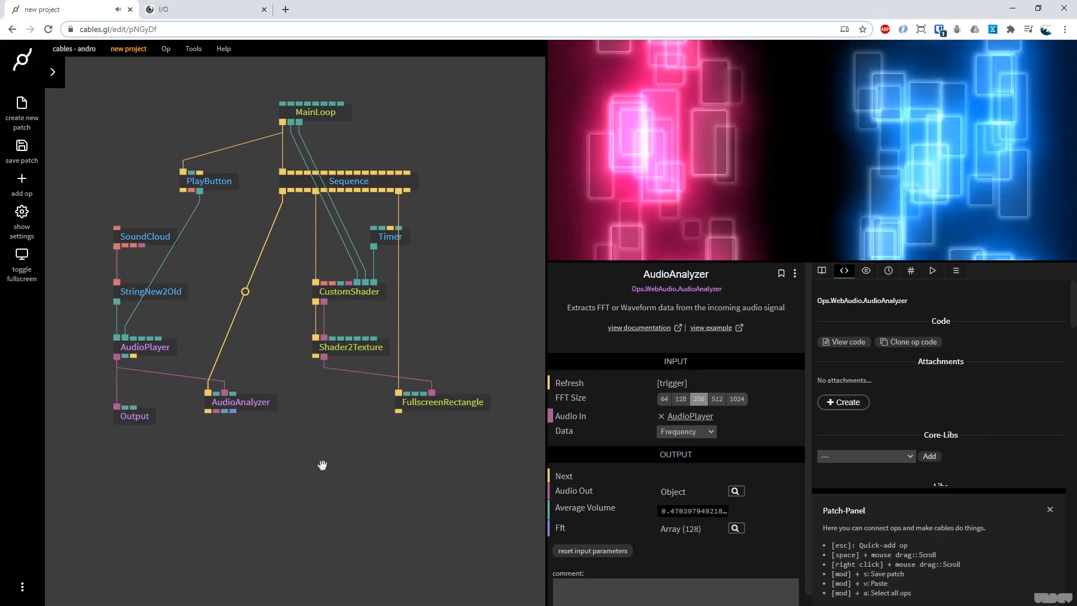
pyautogui.click(348, 292)
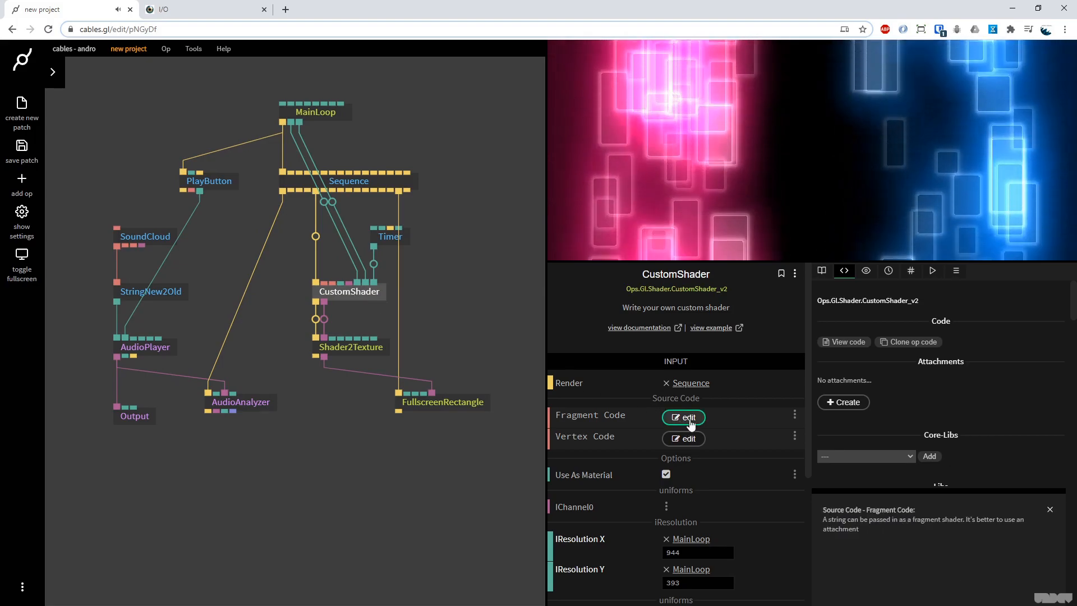
# Declare UNI float audioLevel and make sampleMusic return 0.5 * audioLevel in the fragment code.
pyautogui.click(683, 418)
pyautogui.write('UNI float')
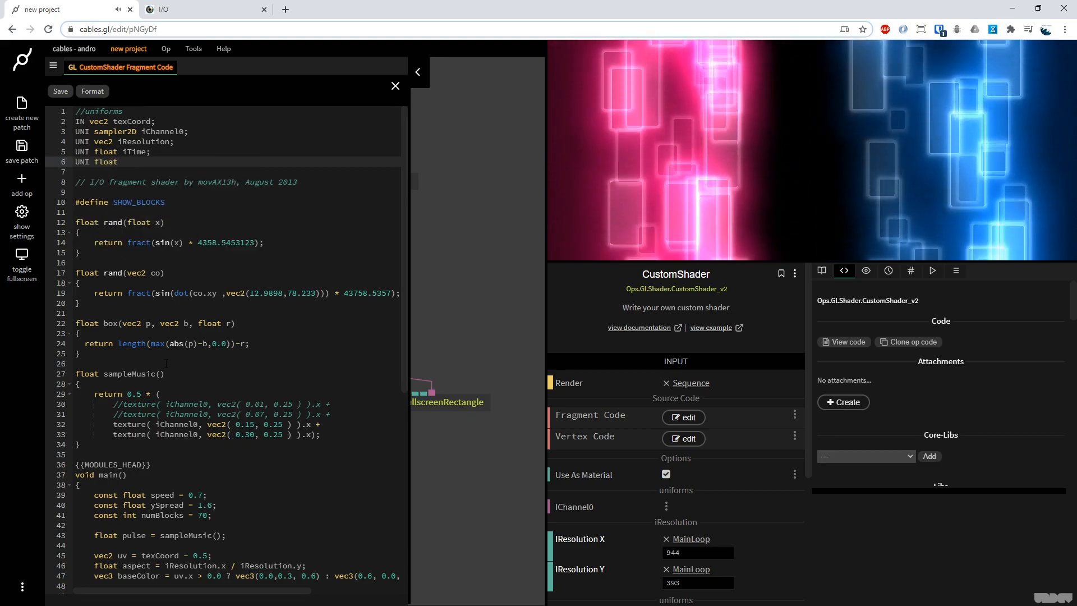
pyautogui.write('audioLevel;')
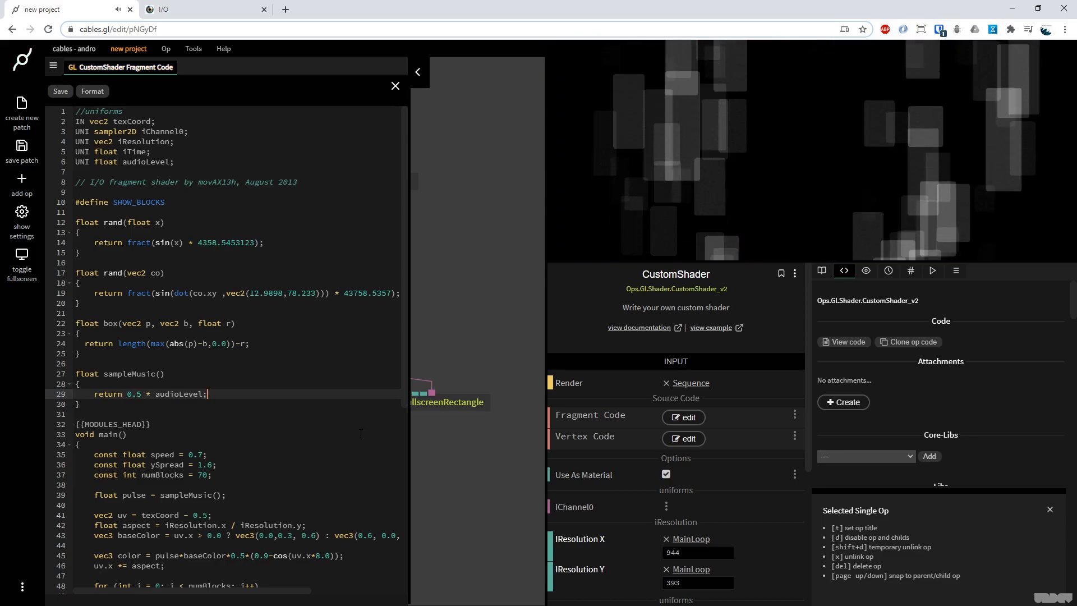
pyautogui.click(395, 86)
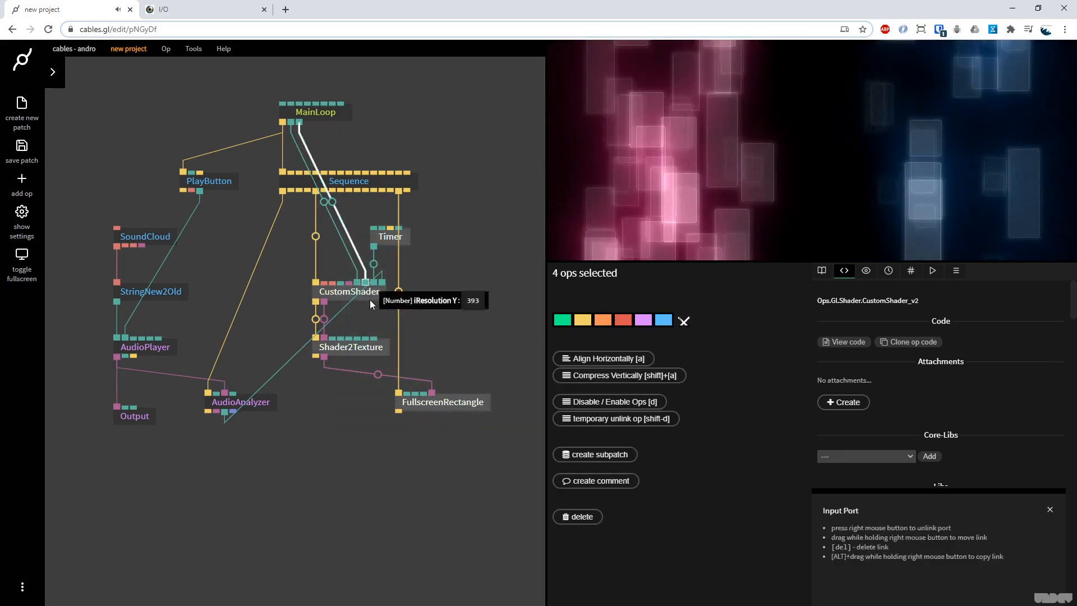
# Connect AudioAnalyzer's Average Volume to CustomShader's audioLevel and start inserting an op into that link.
pyautogui.click(348, 292)
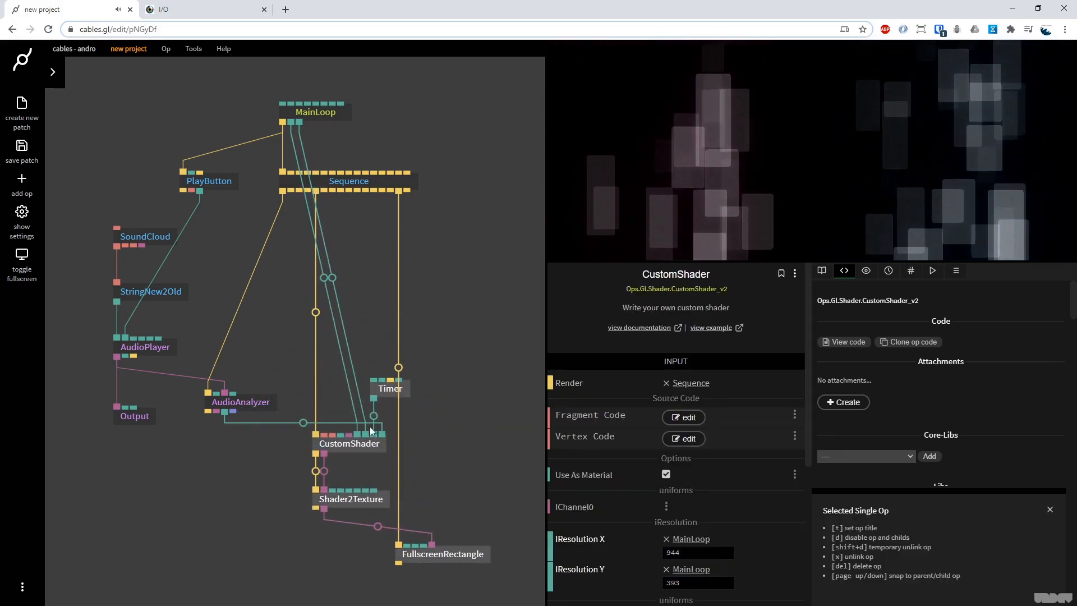
pyautogui.click(444, 285)
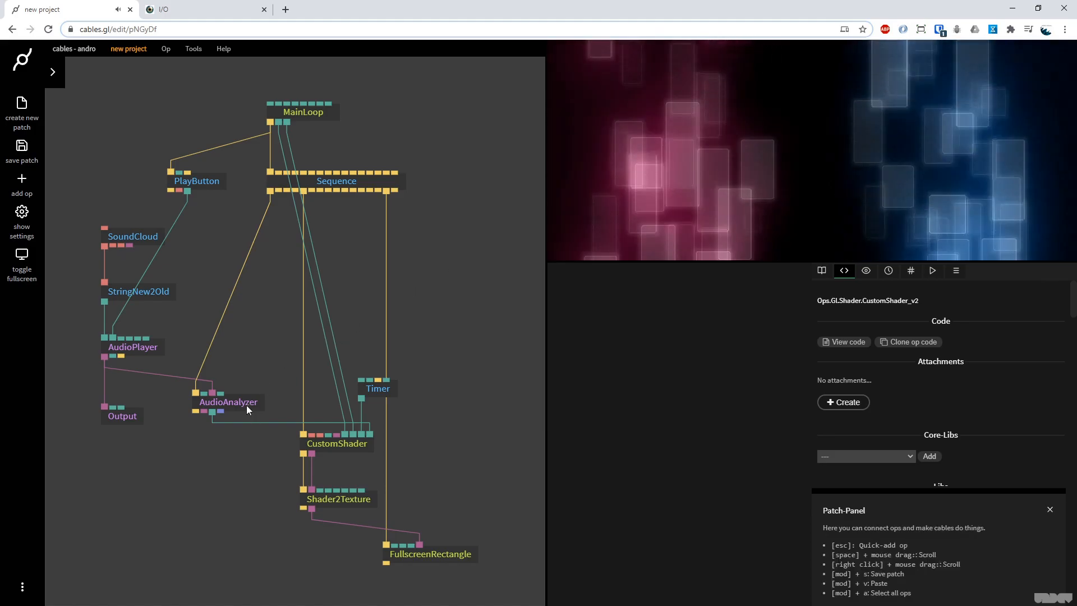
pyautogui.click(228, 401)
pyautogui.write('smooth')
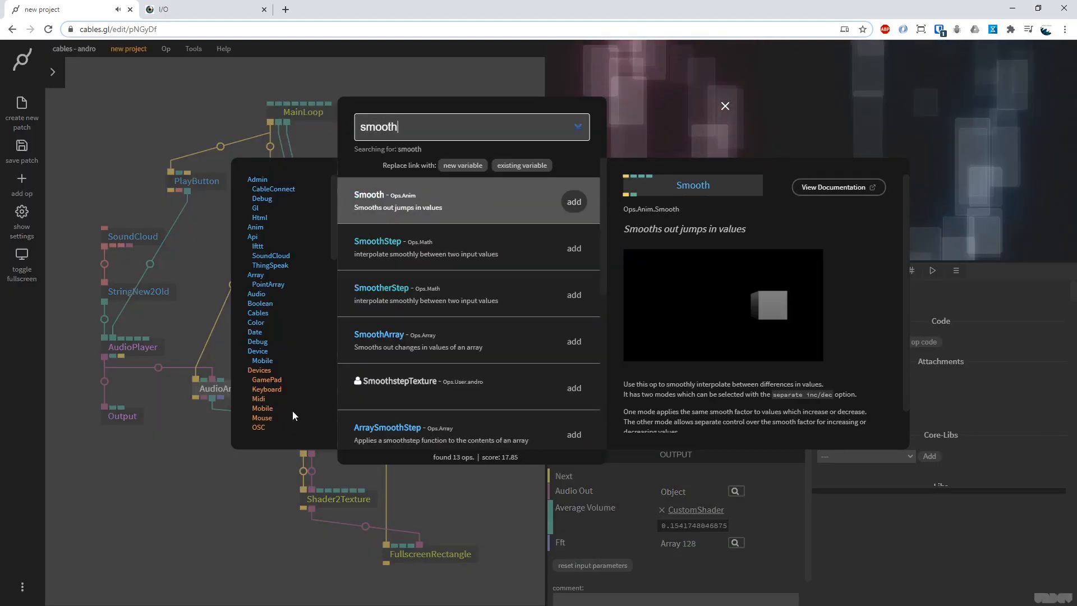
# Insert a Smooth op into the volume link with separate increase and decrease factors of 4.
pyautogui.click(573, 200)
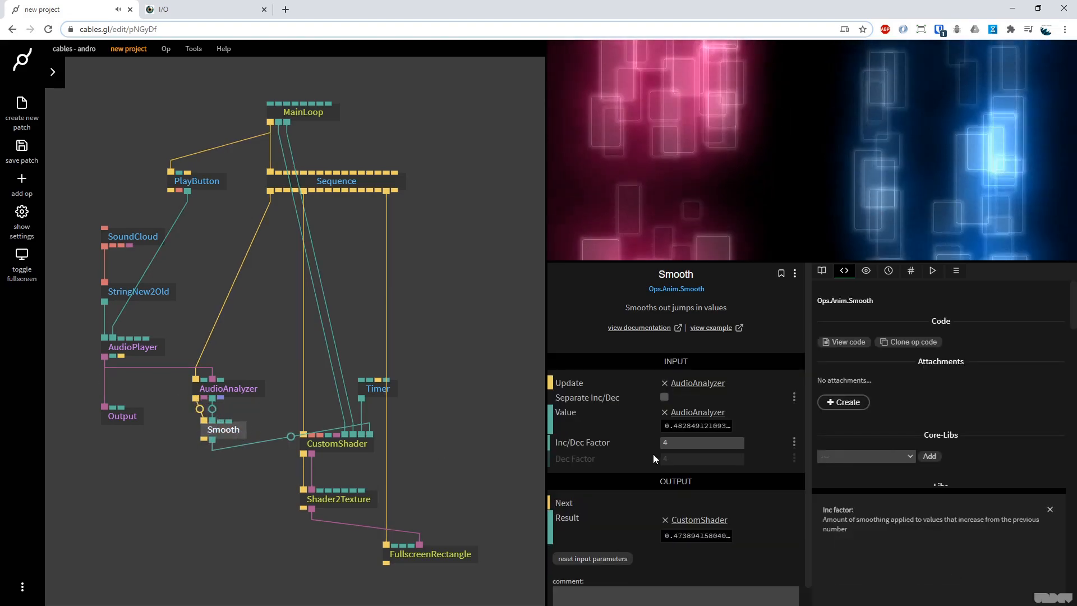
pyautogui.click(663, 397)
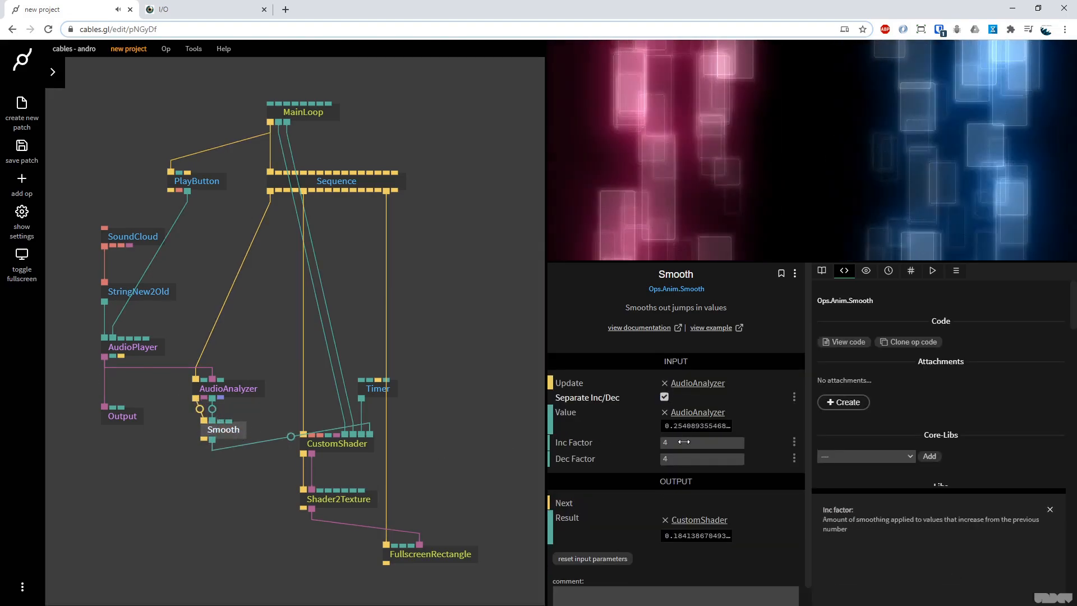